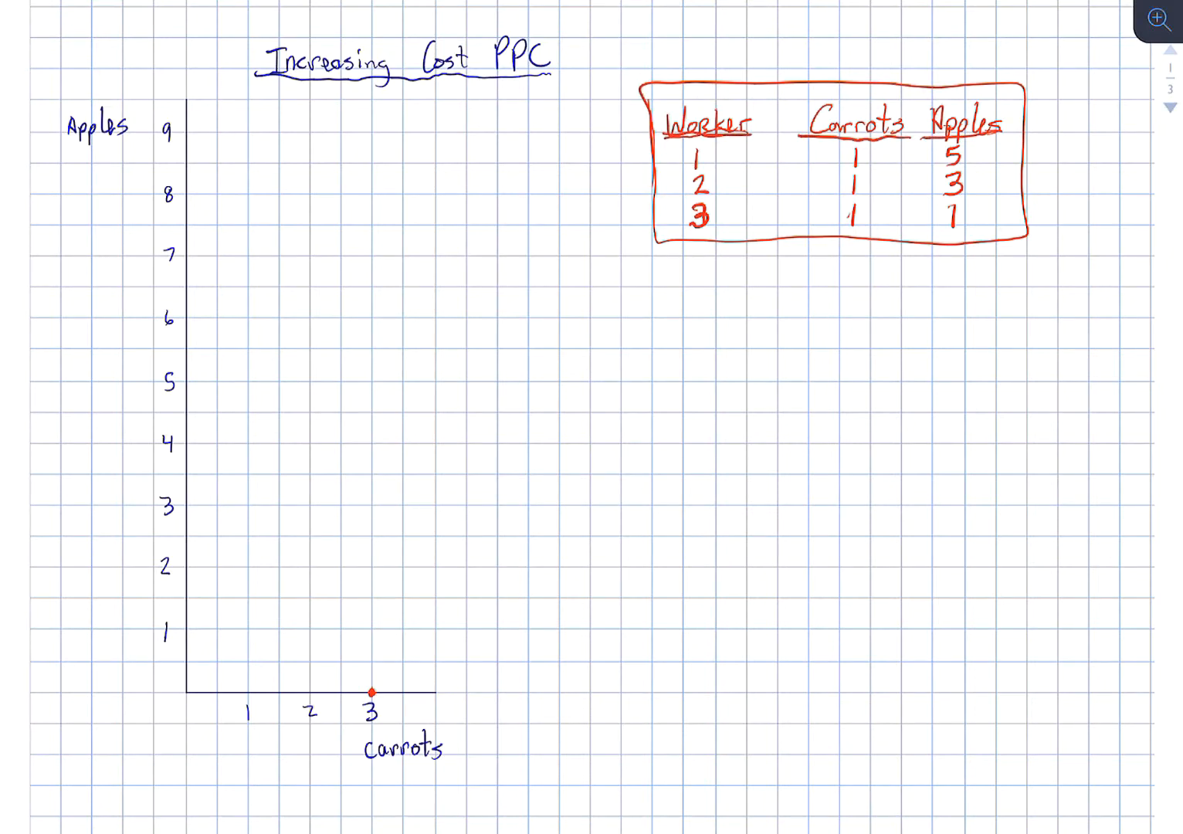
Draw a small red downward arrow above the Worker column heading.
left_click_drag(723, 44, 722, 80)
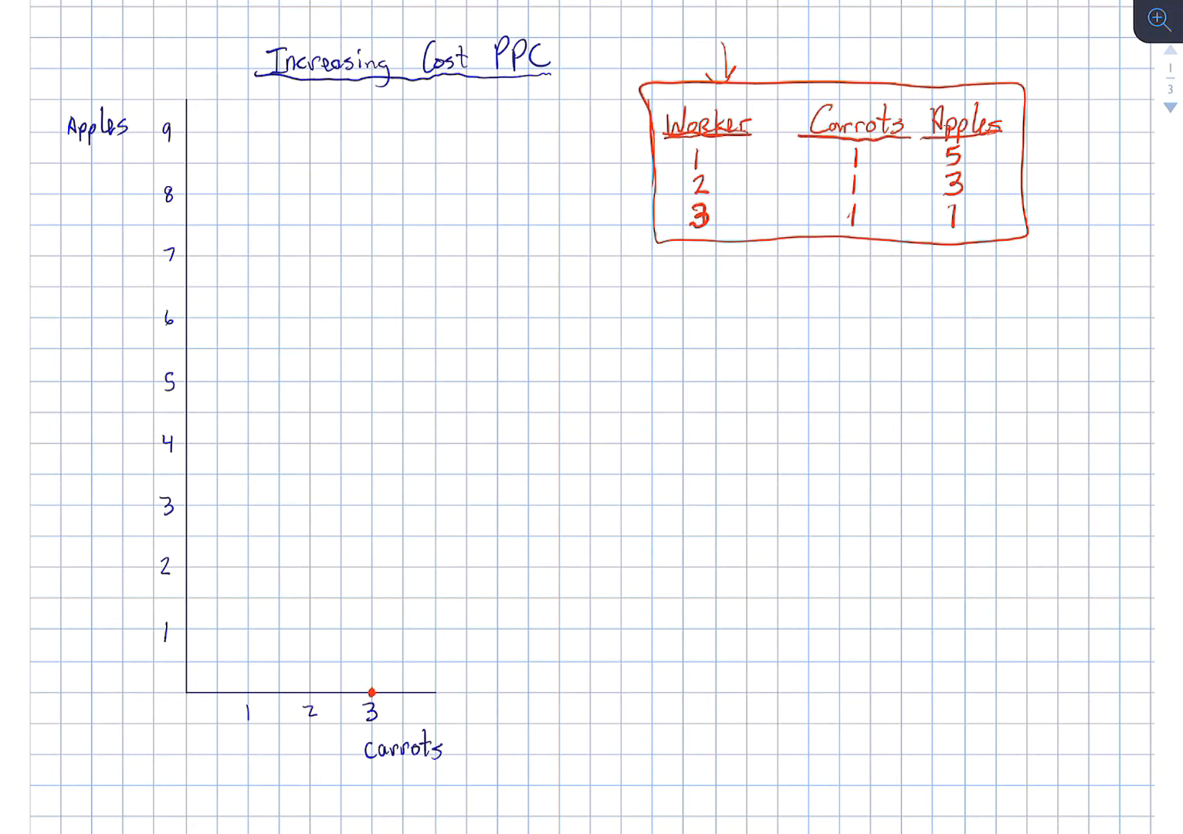
Label the red point at 3 carrots, 0 apples as A.
type("A")
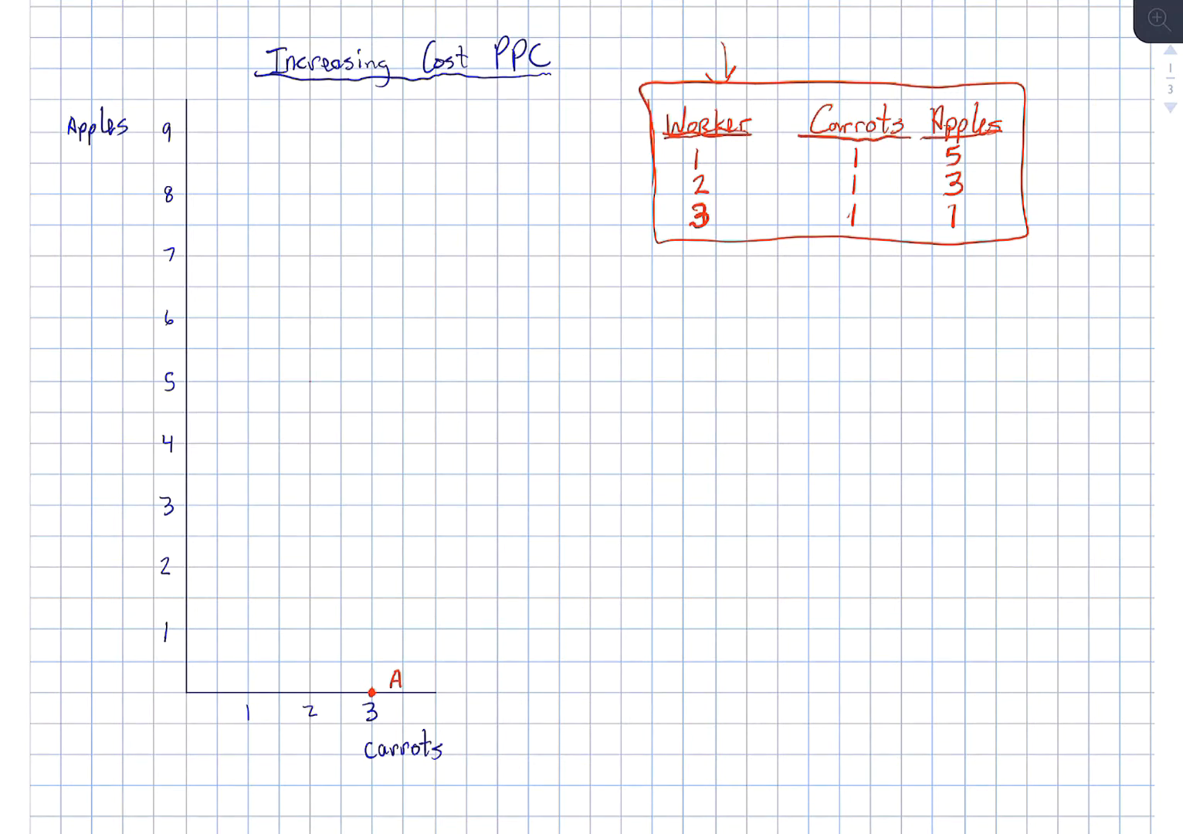
Plot and label points B at (2, 5), C at (1, 8) and D at (0, 9) in red.
left_click(307, 380)
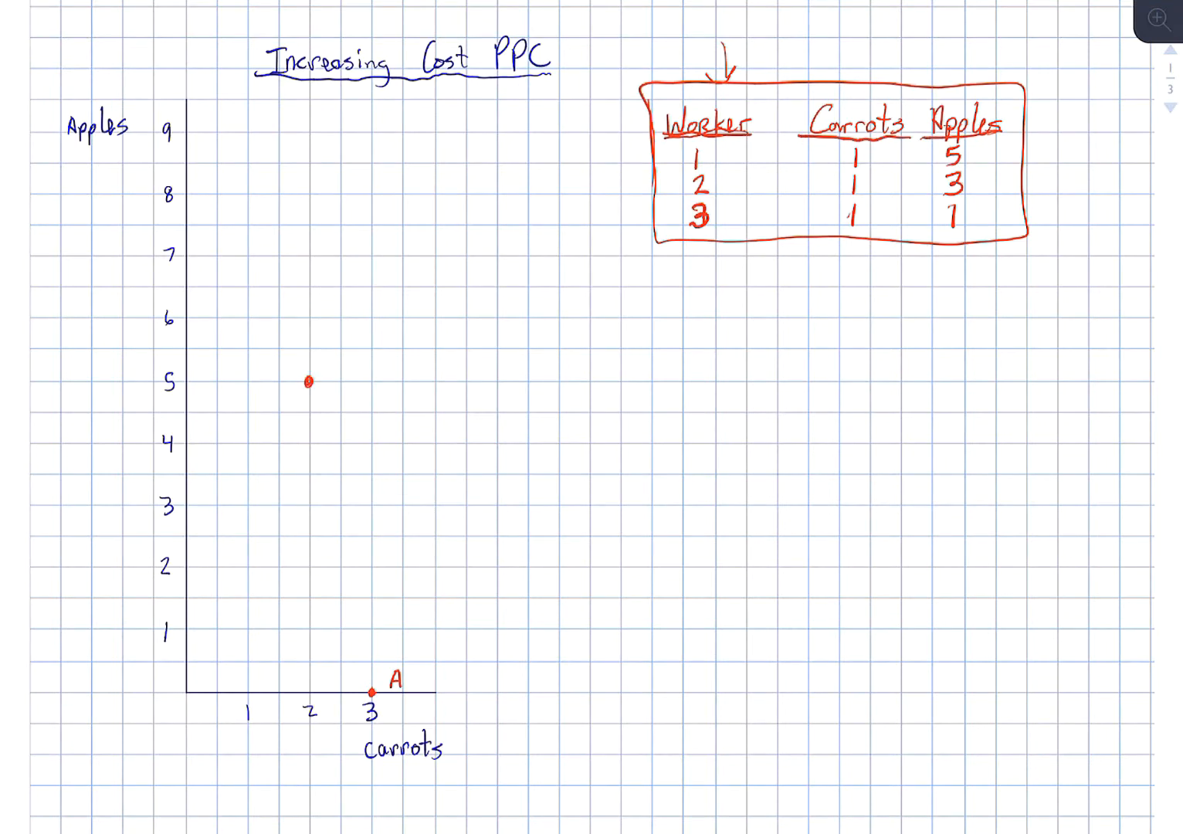
type("B")
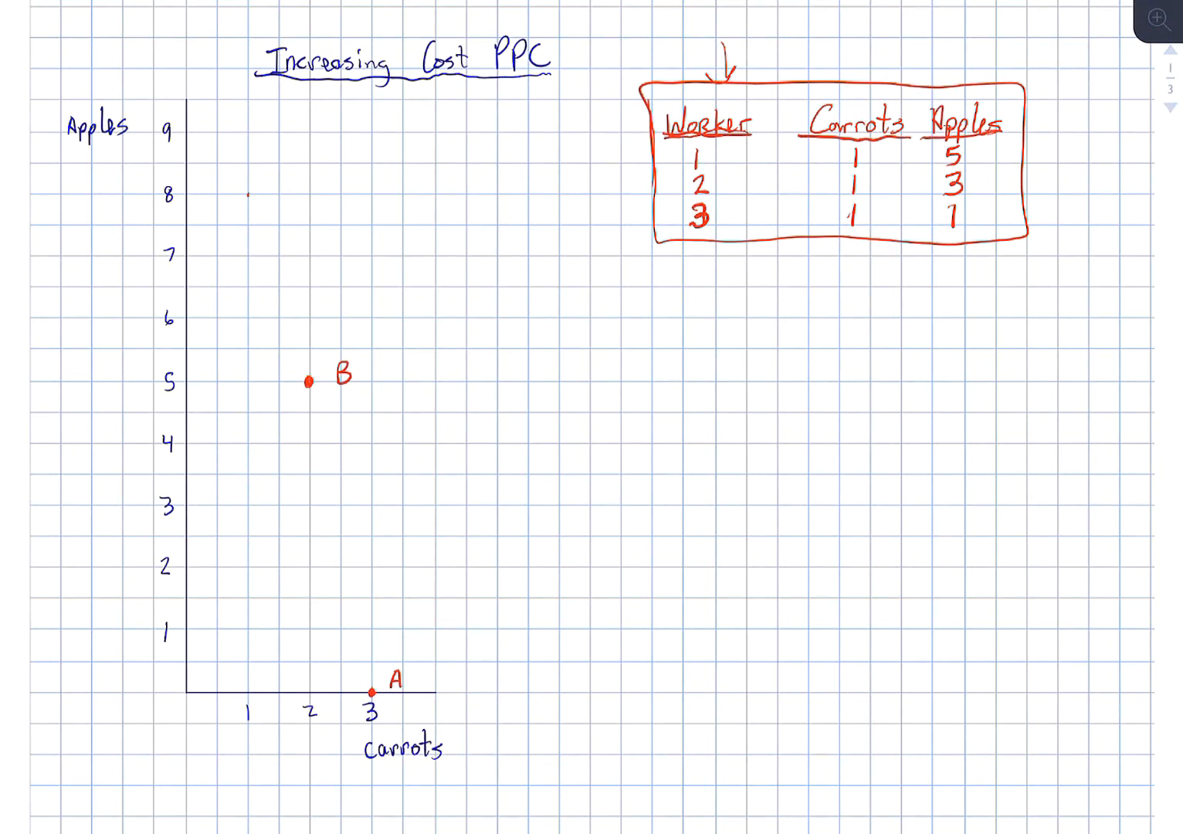
left_click(249, 196)
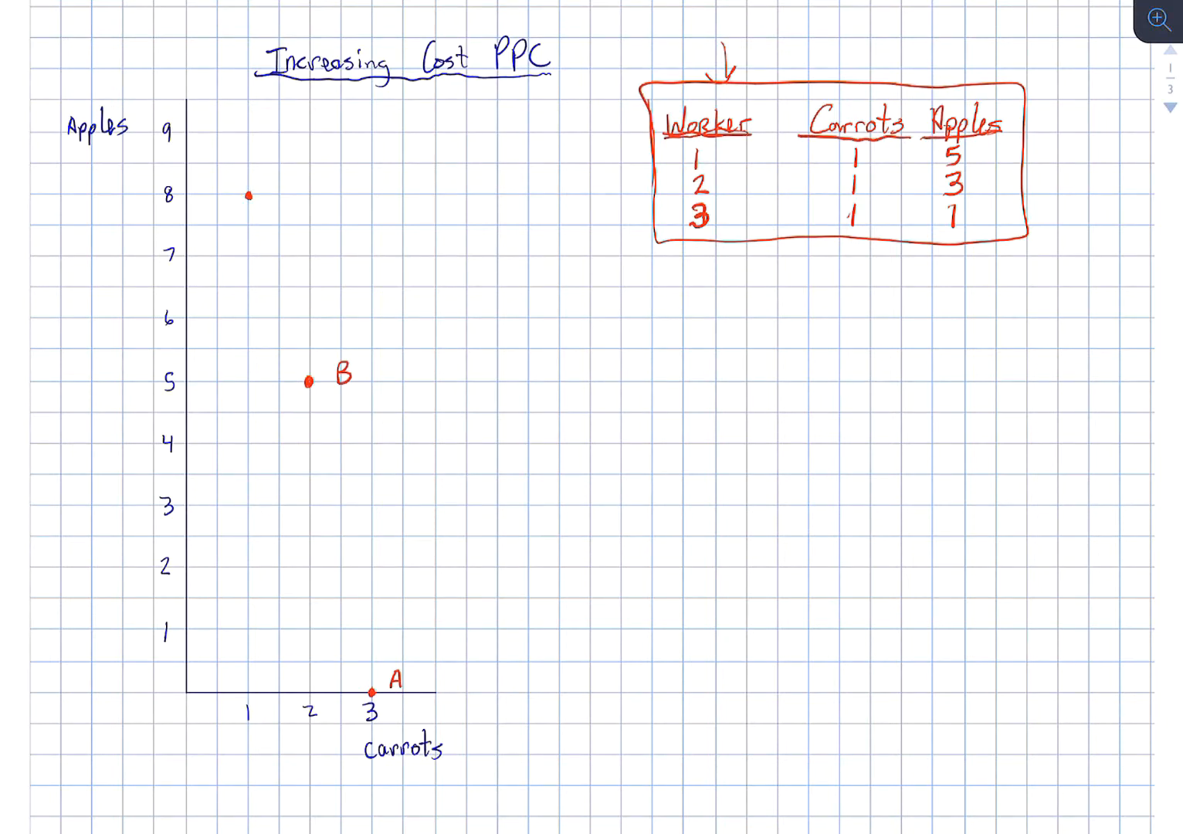
type("C")
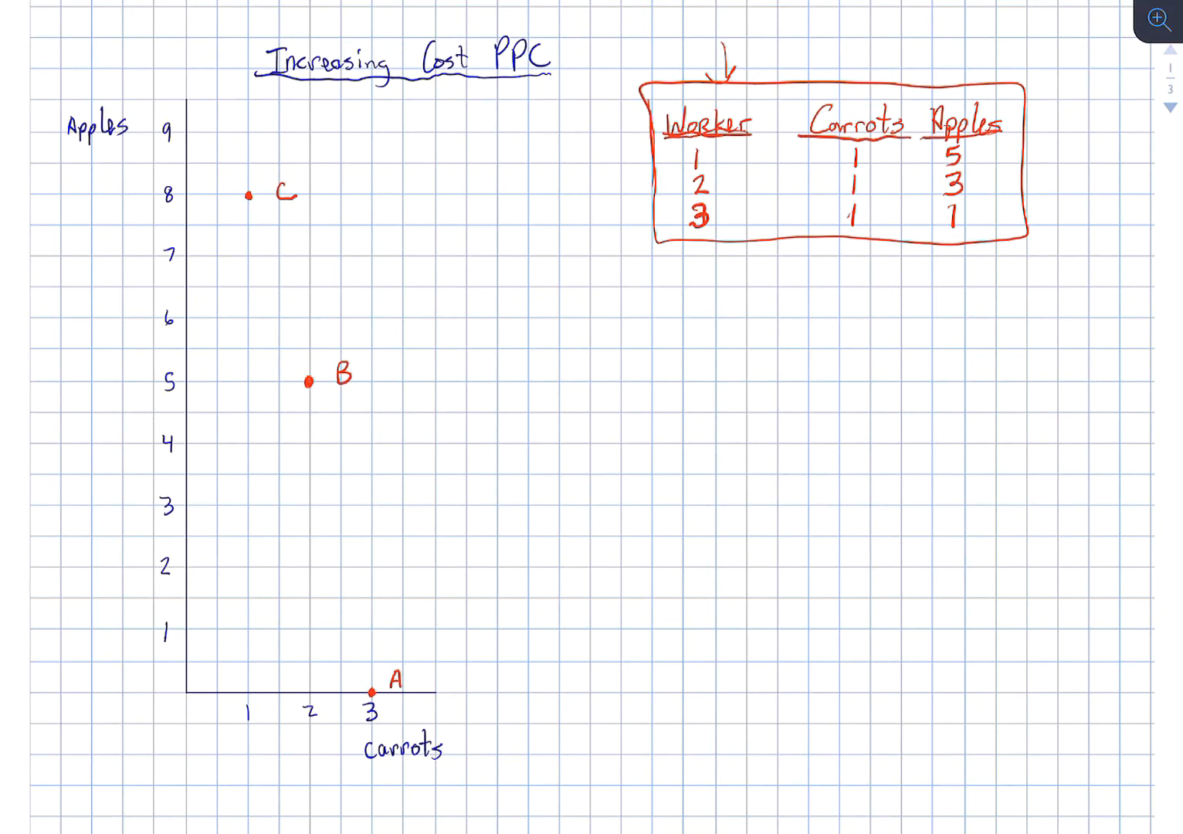
left_click(185, 131)
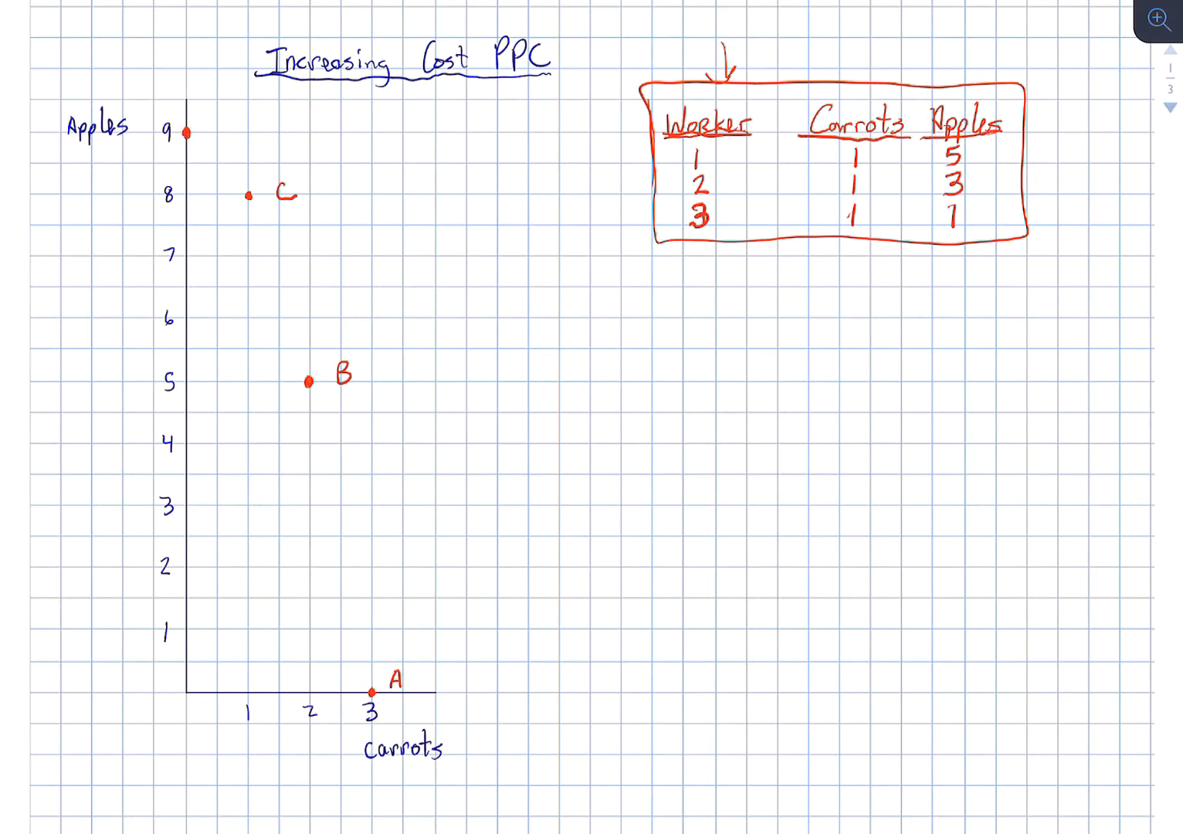
type("D")
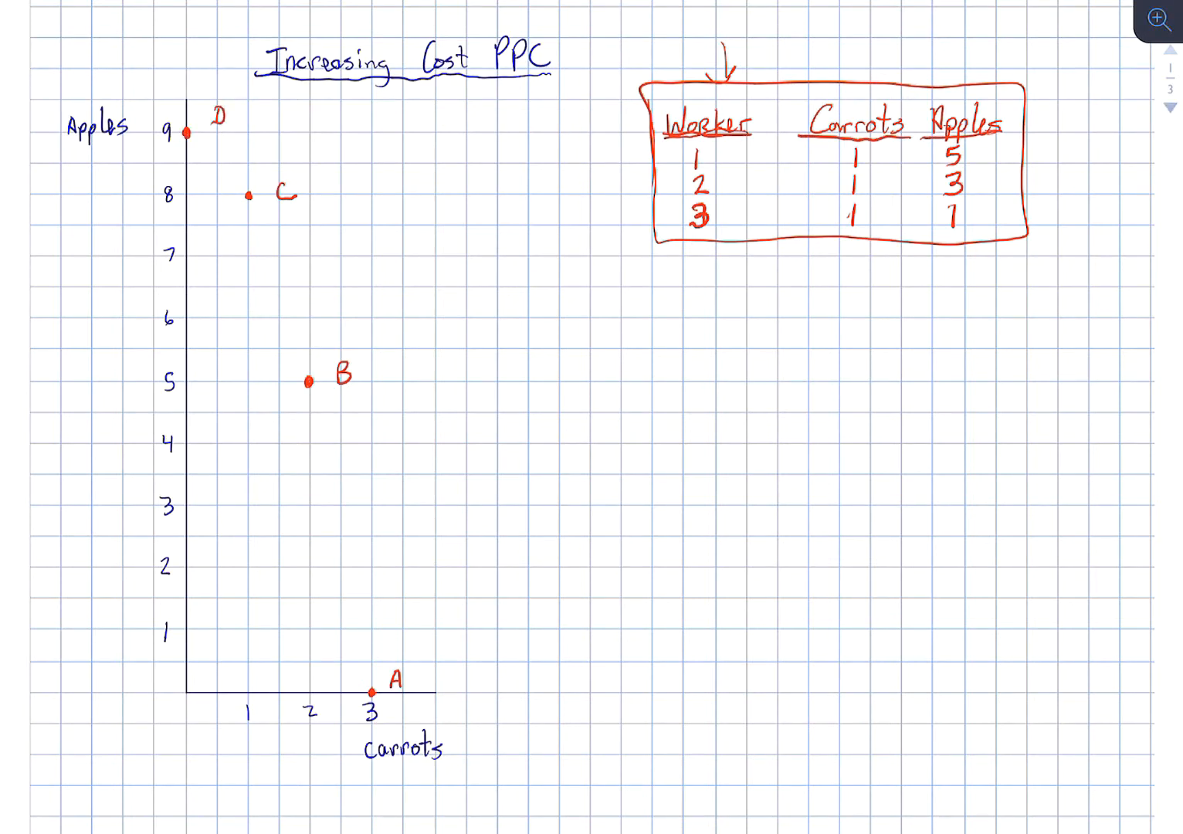
Draw the red PPC curve through points D, C, B and A.
left_click_drag(186, 135, 251, 197)
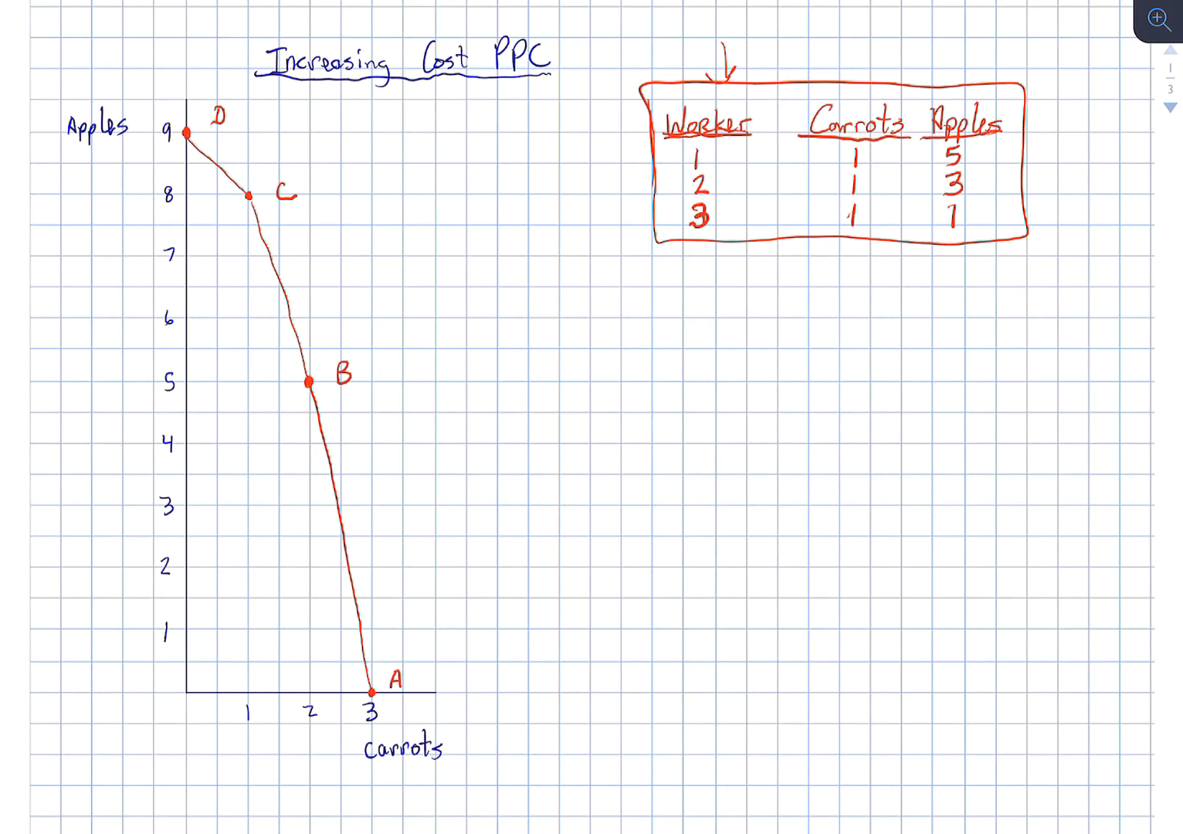
Write the Carrots heading and A→B 1/5 = .2 carrots with arrows at numerator and denominator.
type("Car")
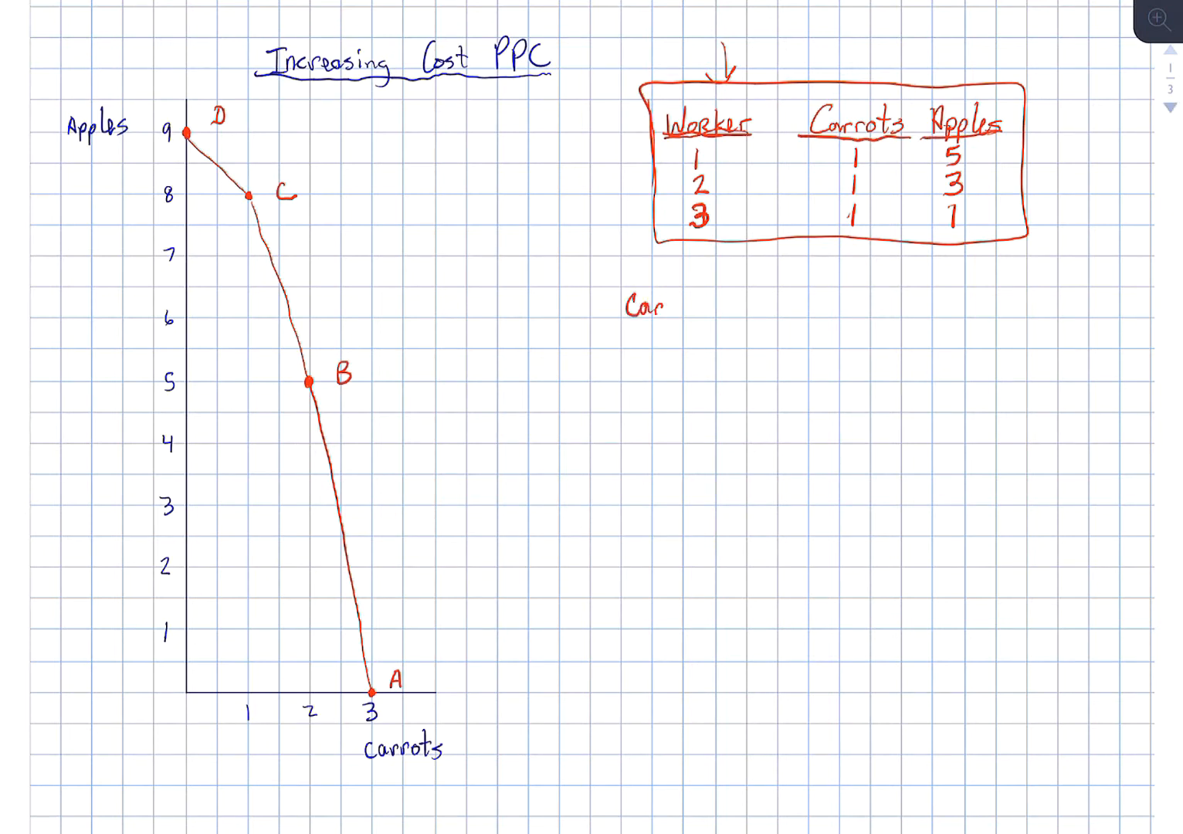
type("rots")
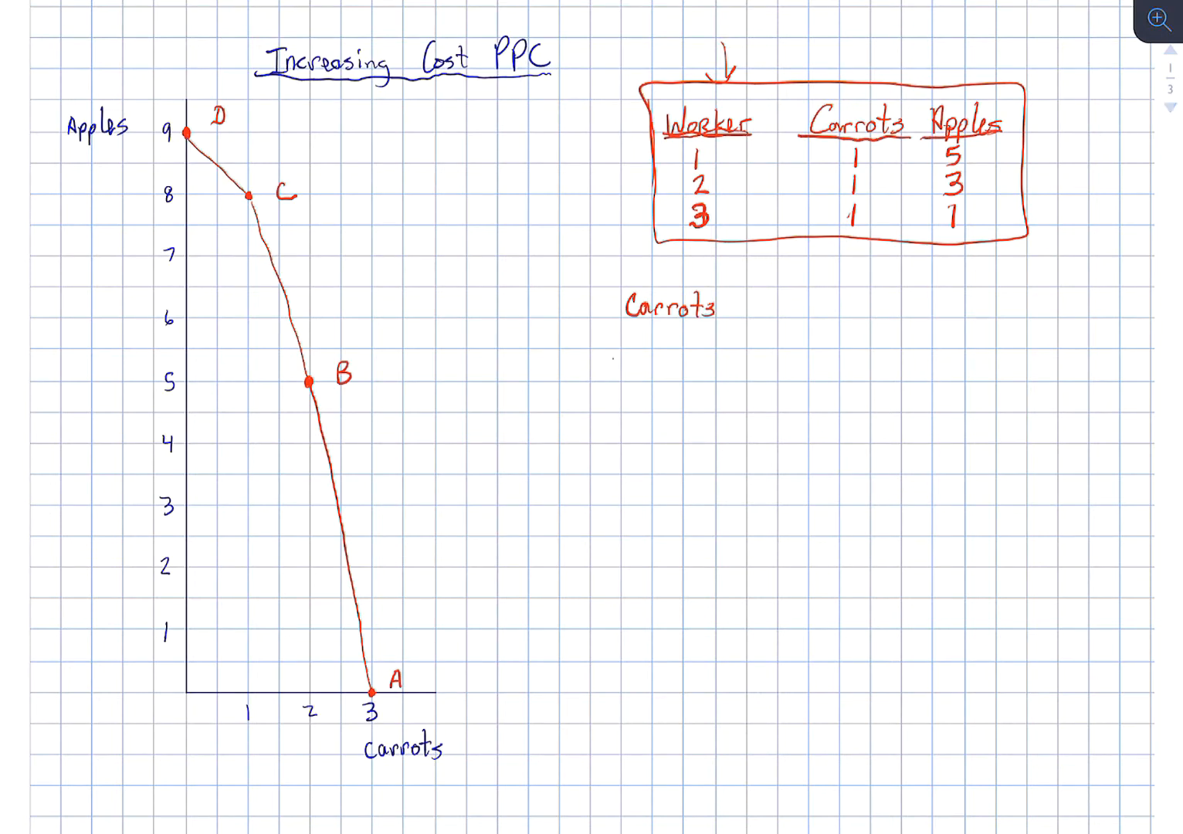
type("A → 1")
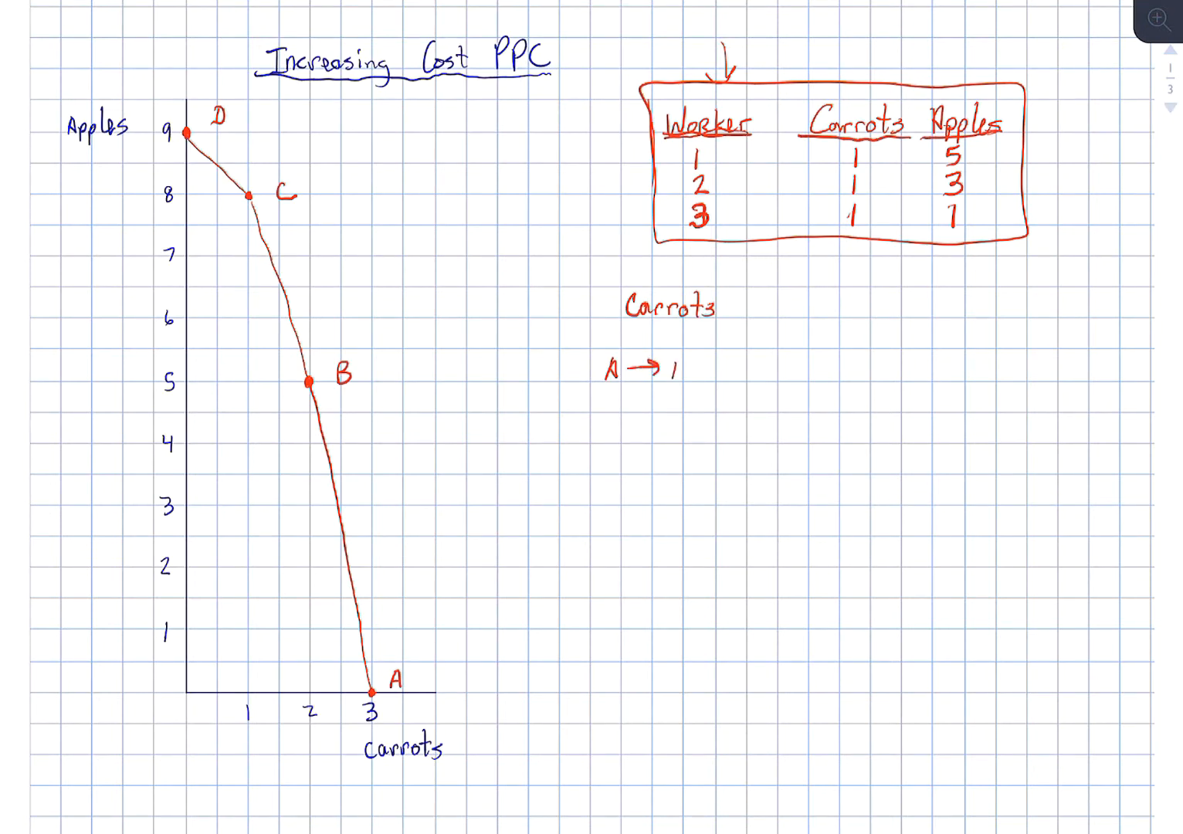
type("B")
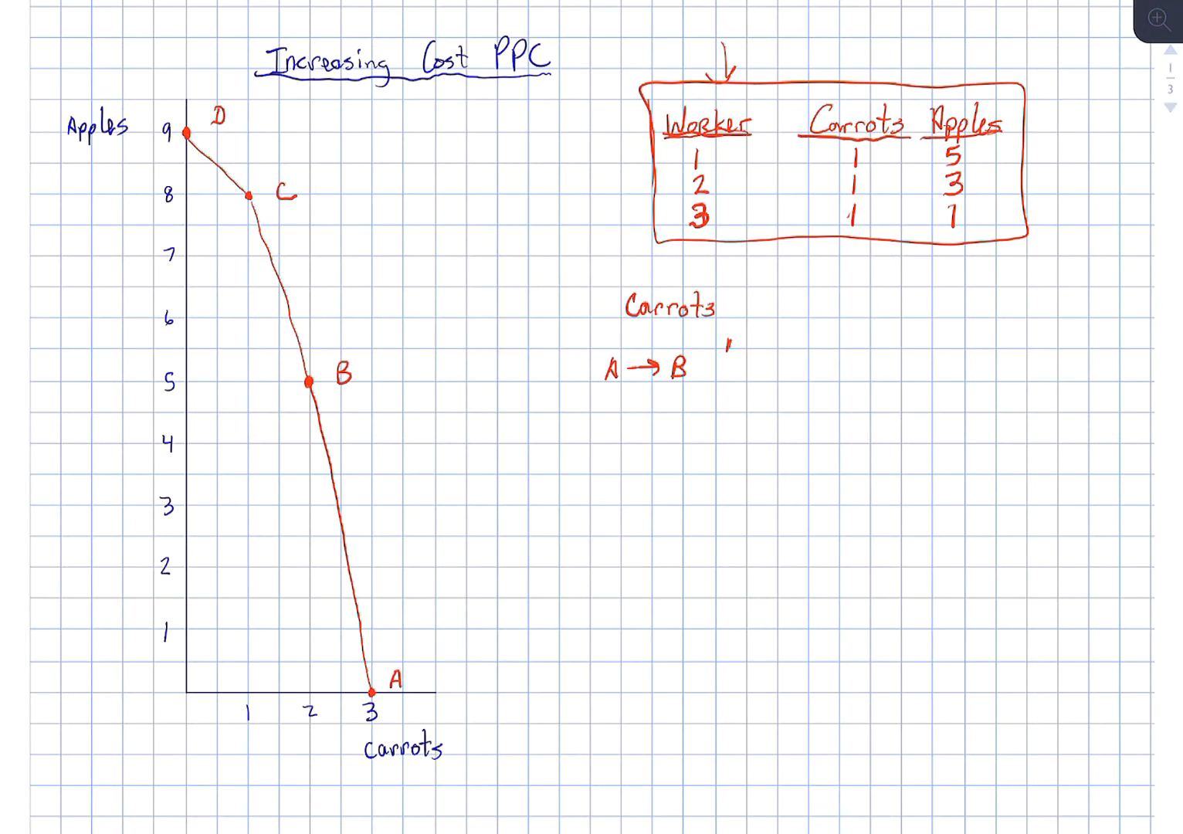
type("1/5")
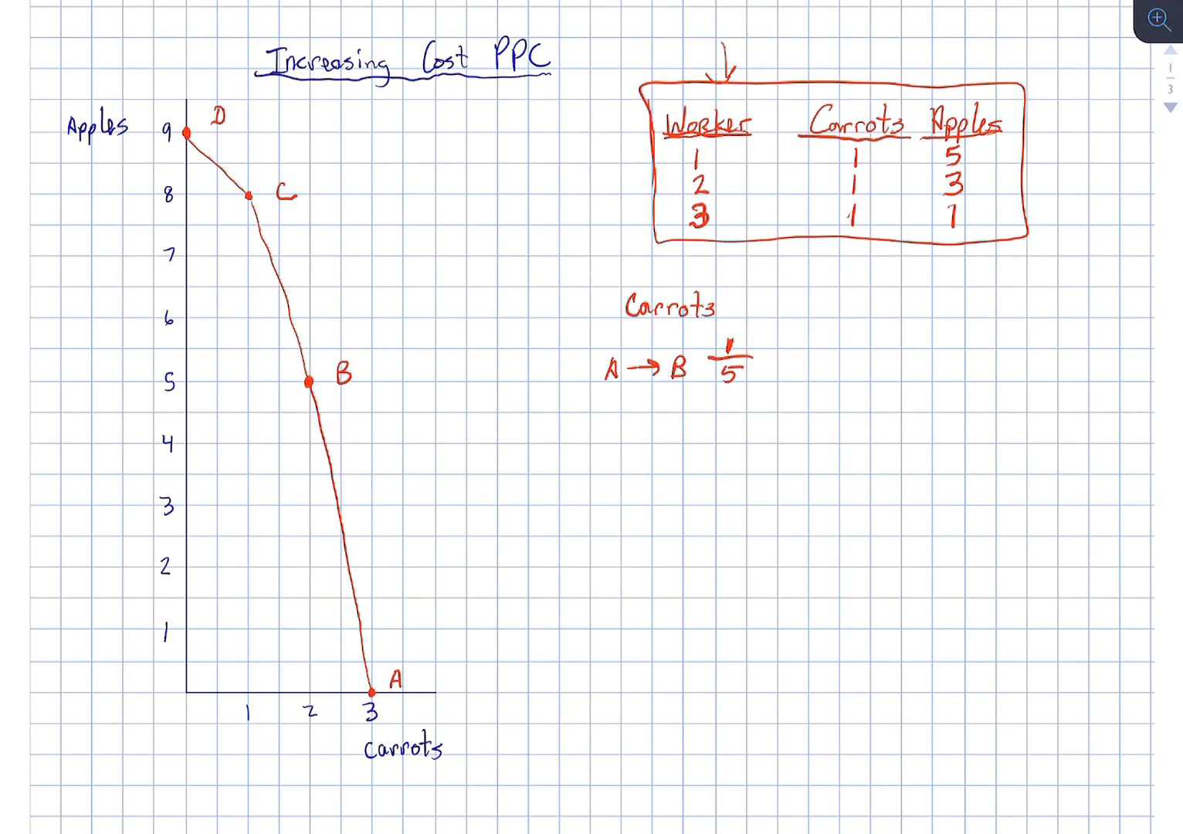
left_click_drag(779, 321, 744, 352)
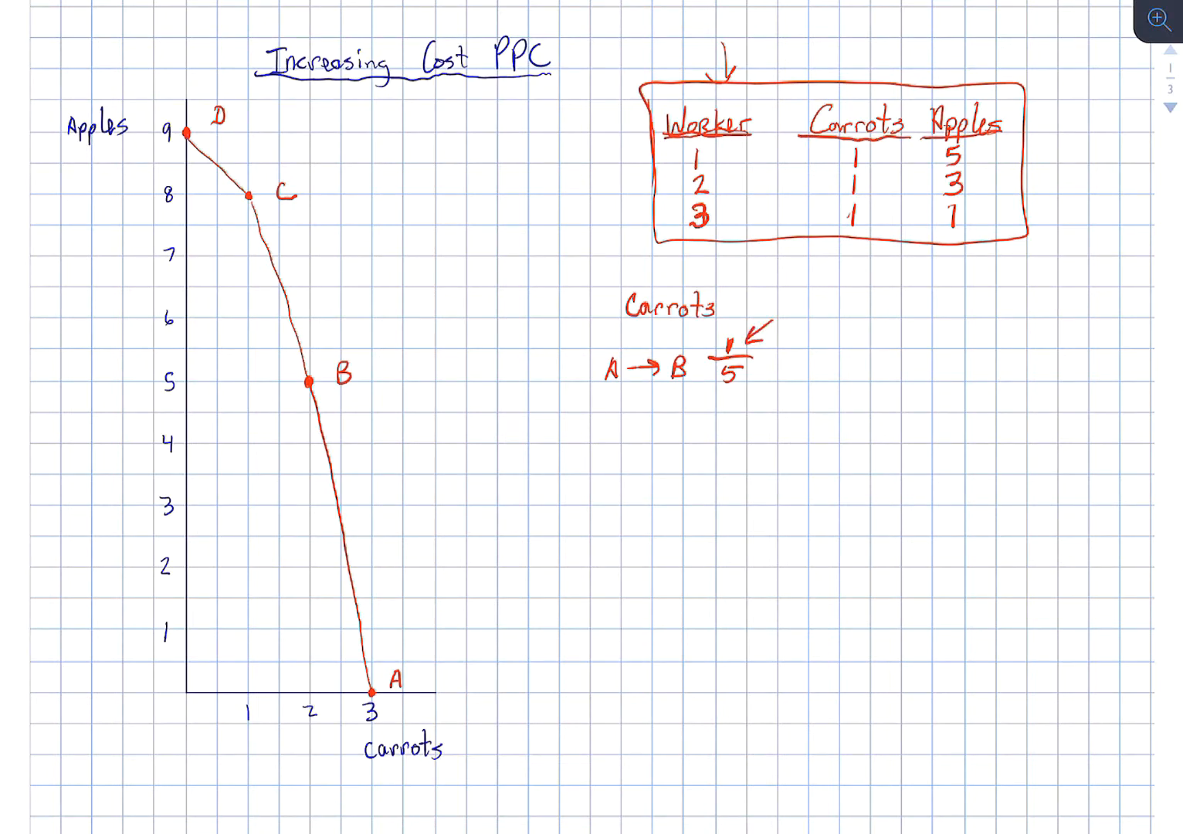
left_click(760, 389)
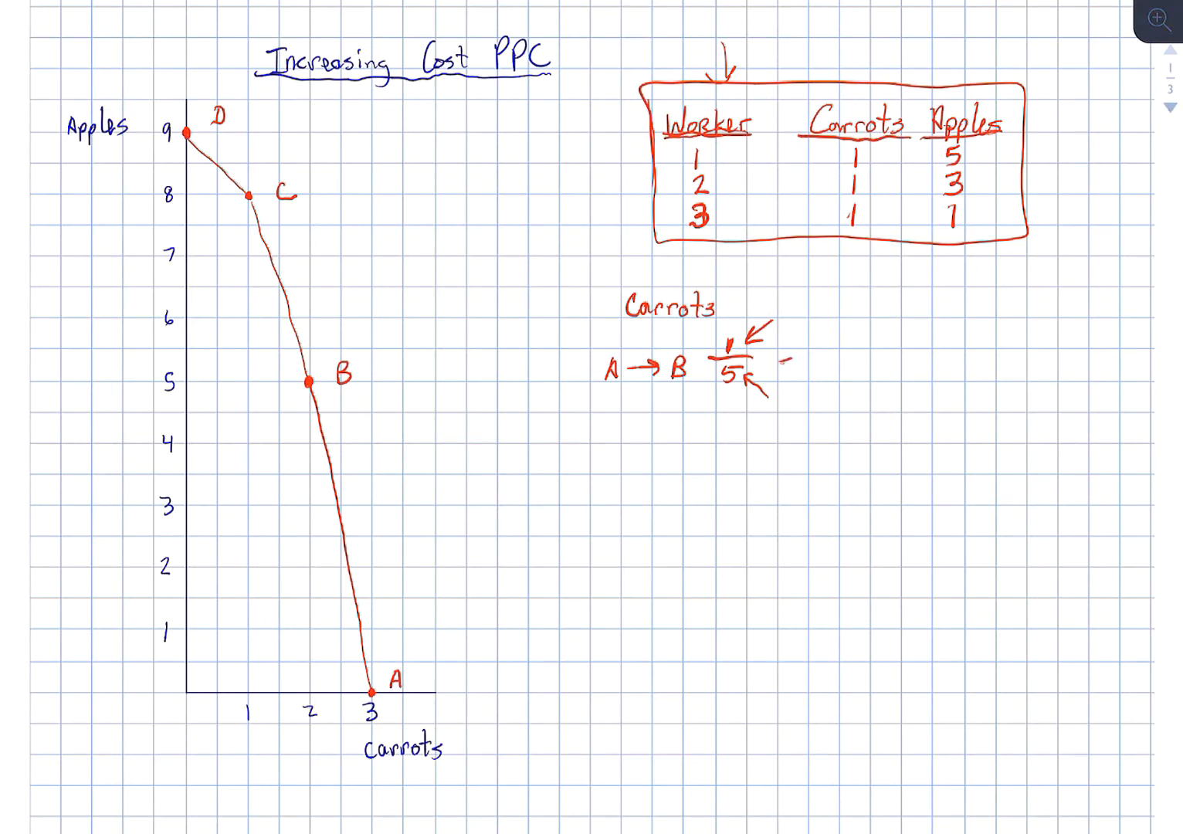
type("= .")
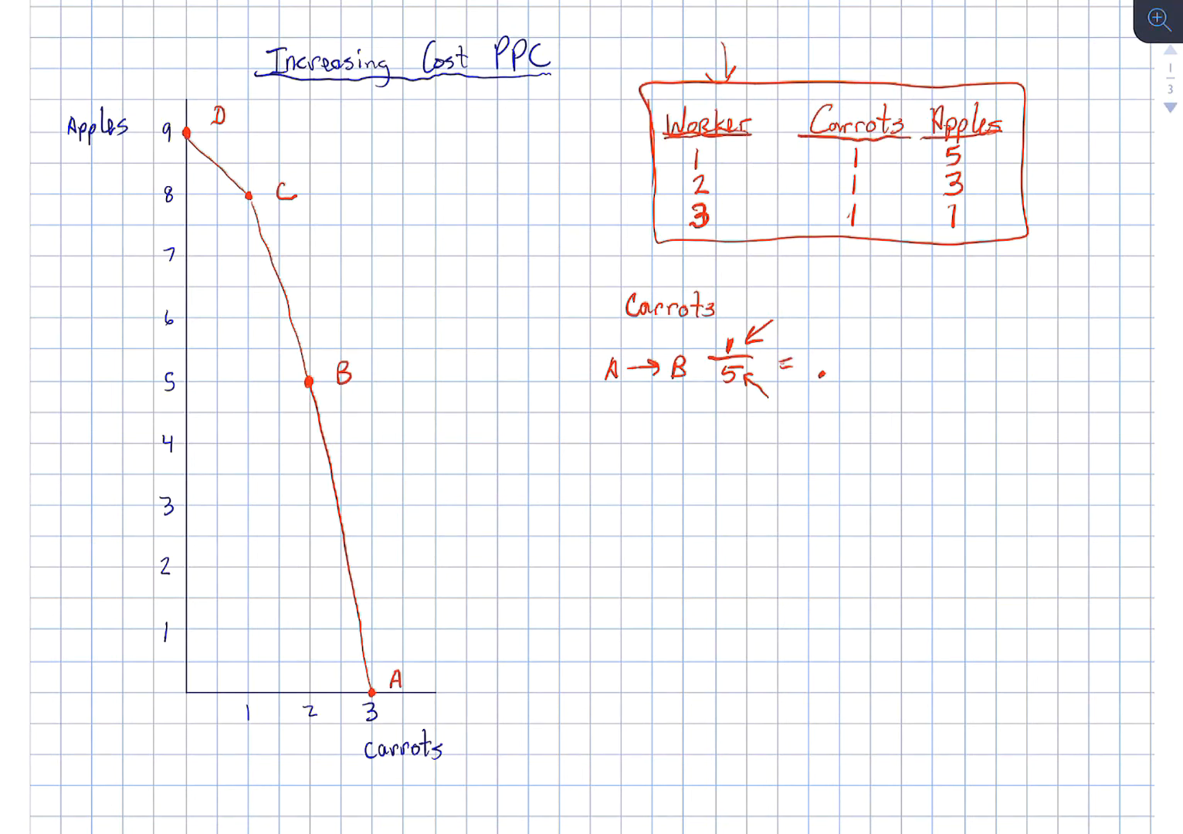
type(".2")
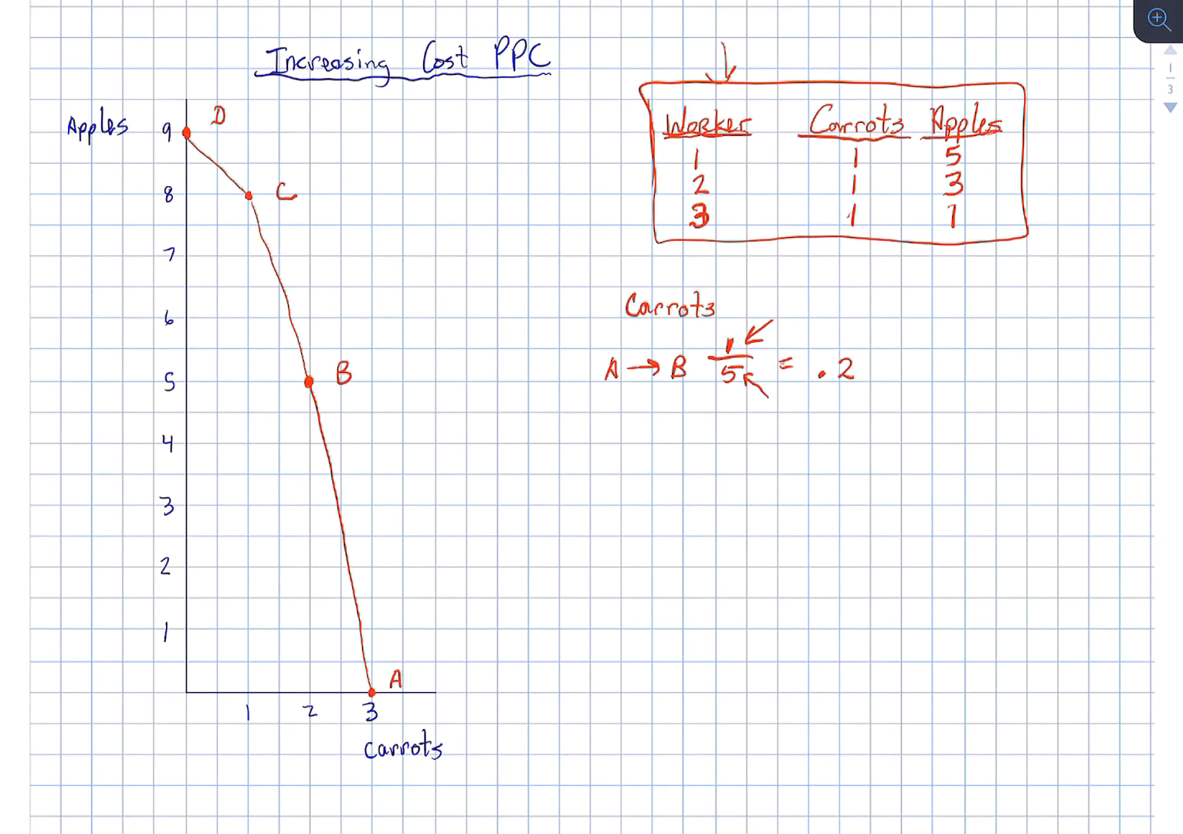
type("carrots")
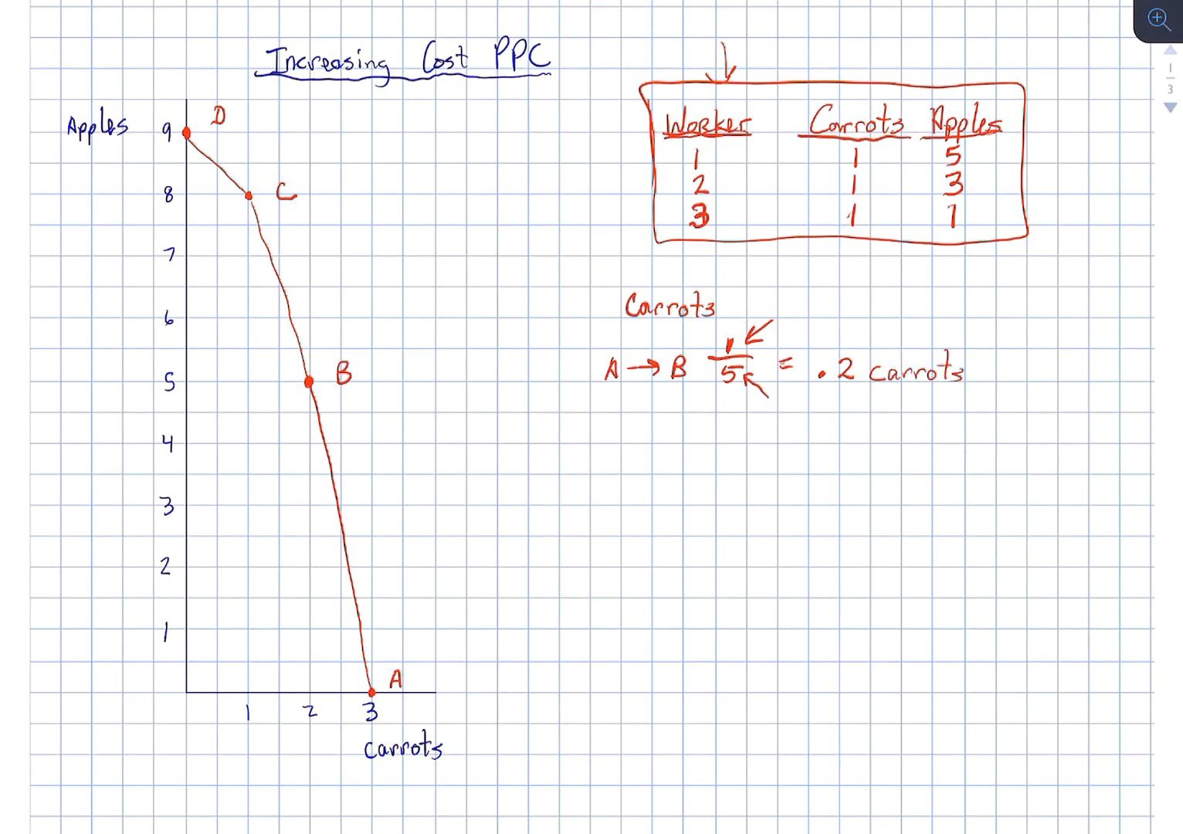
Write B→C 1/3 = .33 carrots below the A→B line.
type("B—")
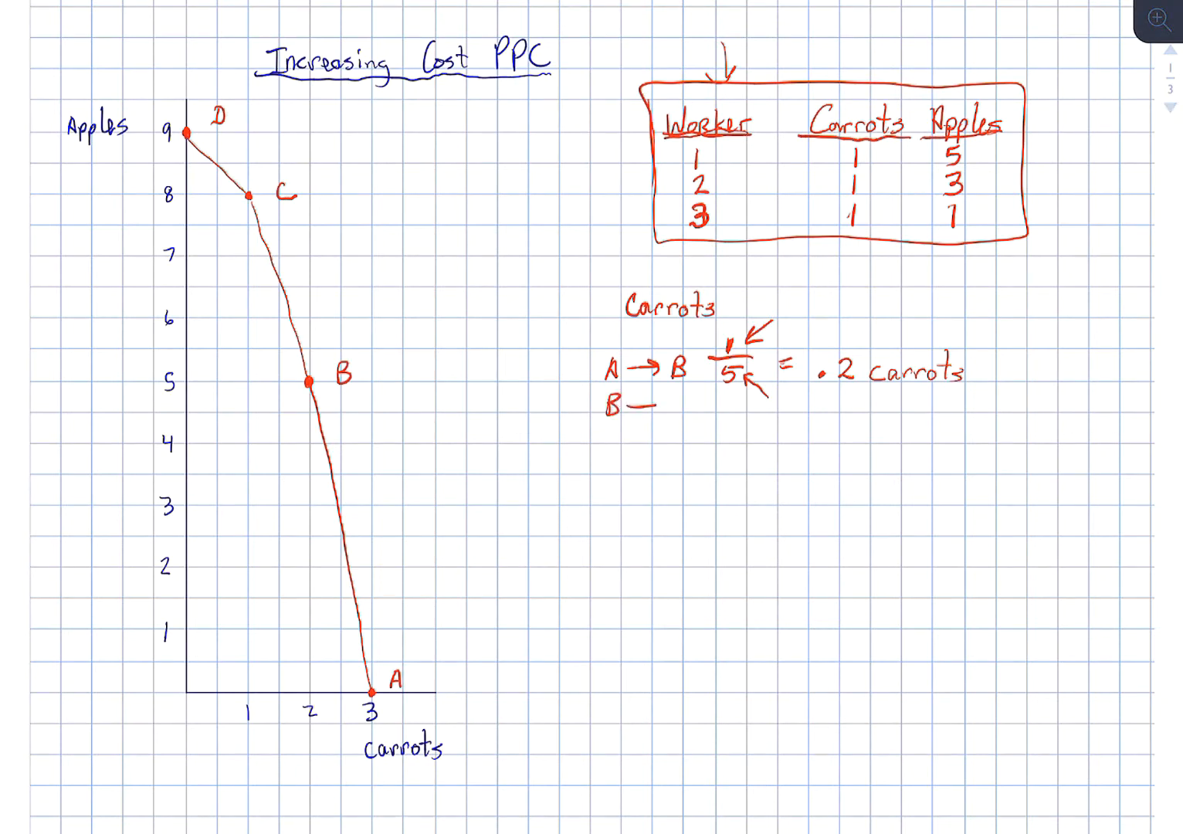
type("→C")
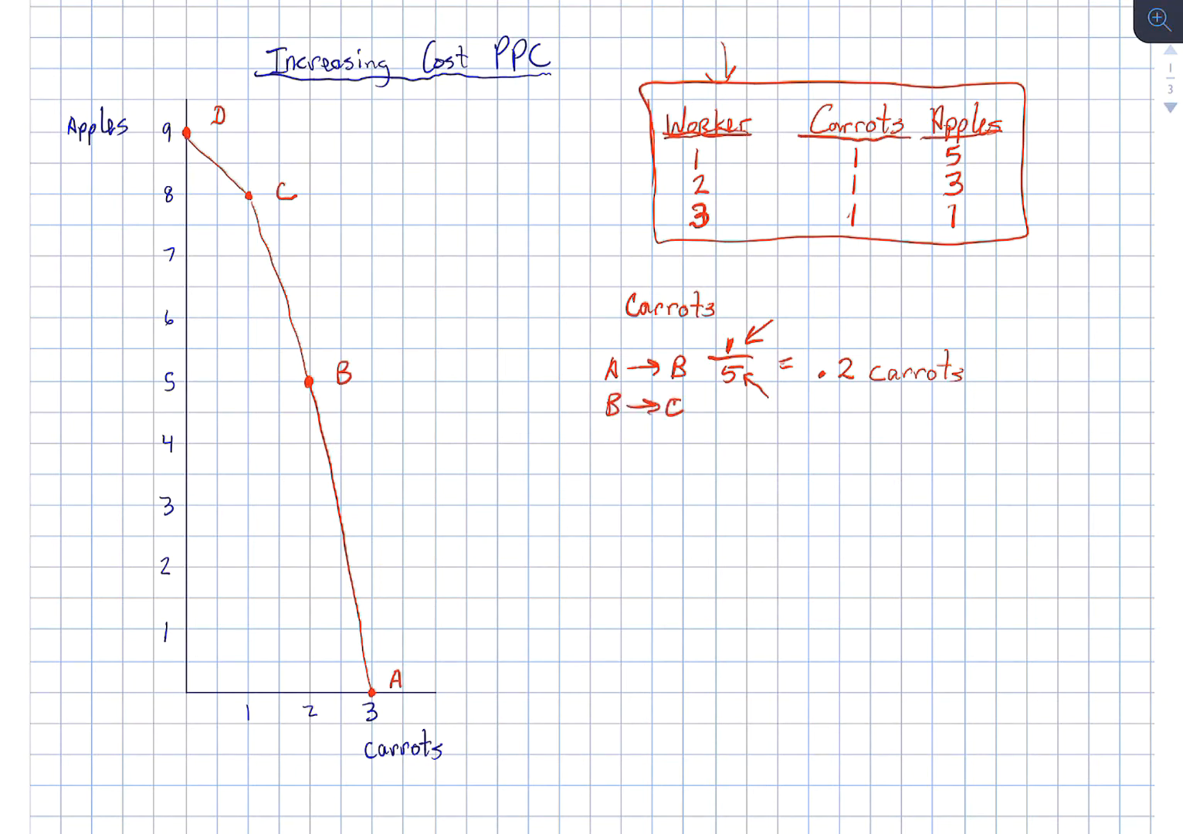
type("1/5")
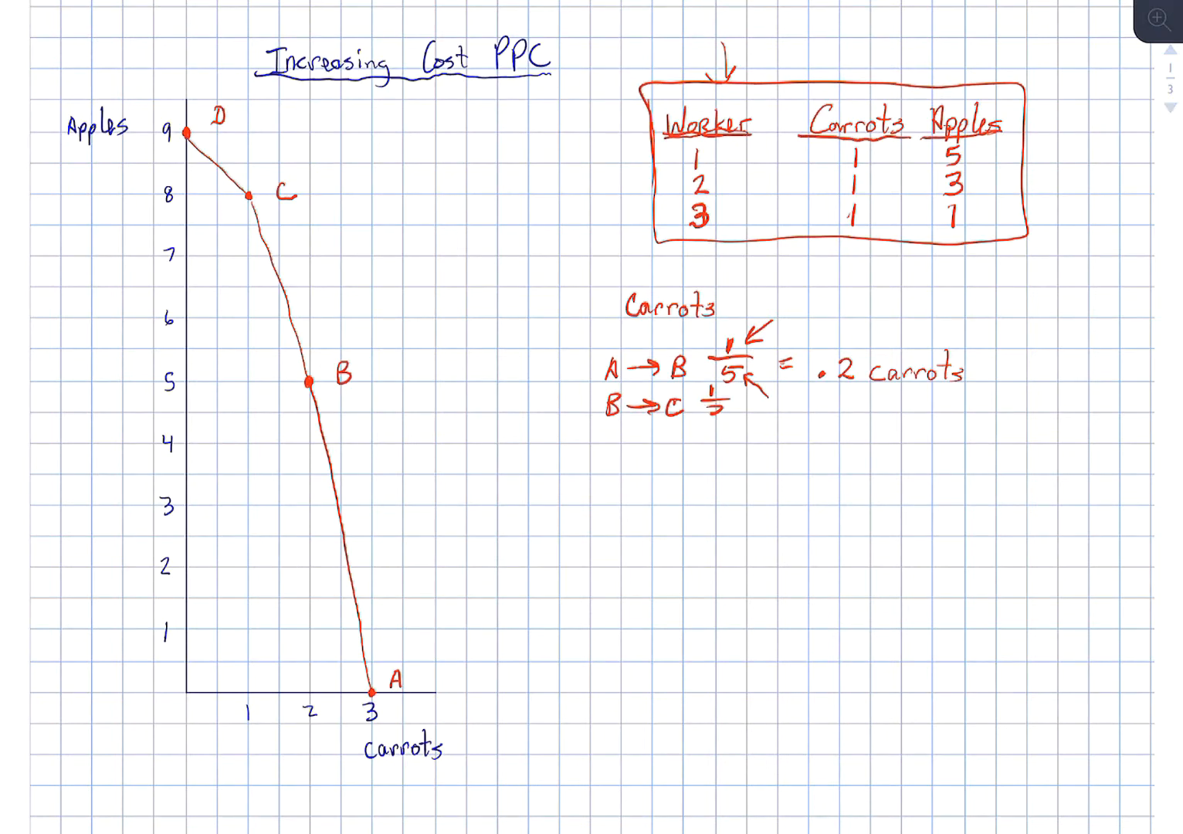
type("3 =")
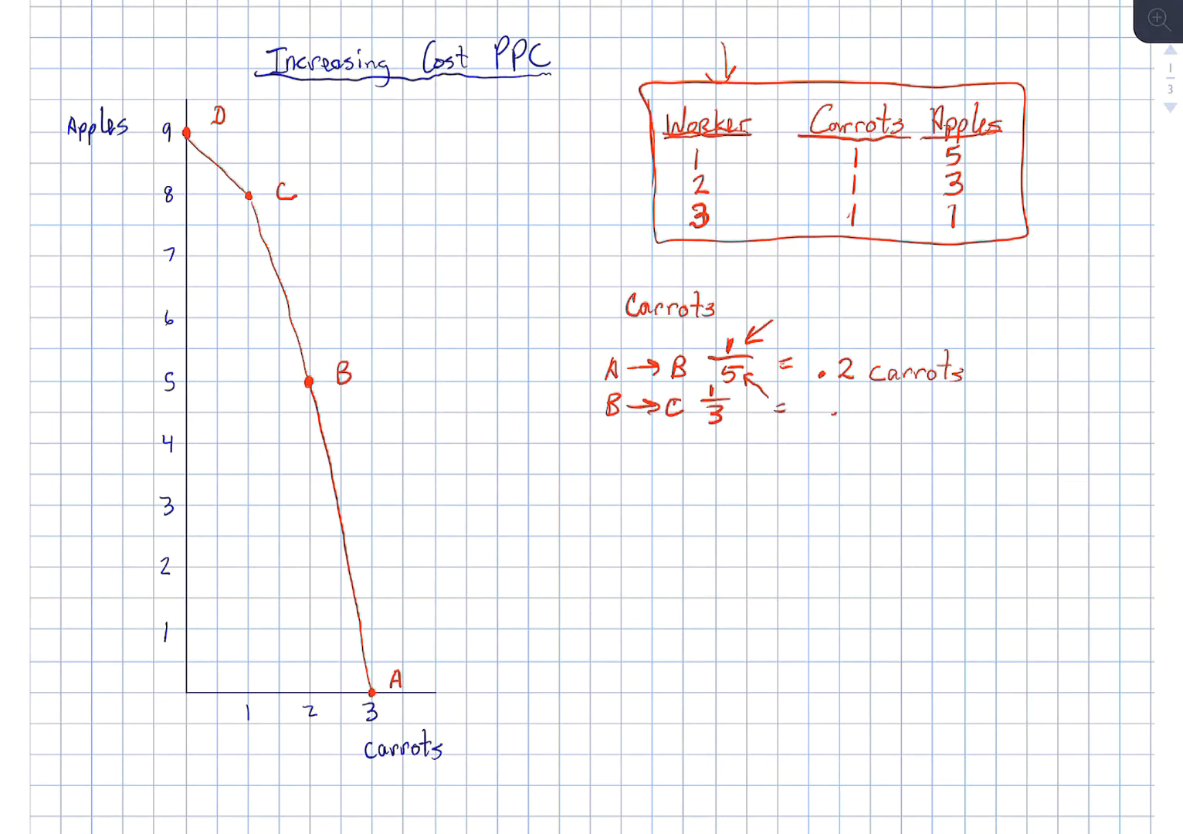
type(".33")
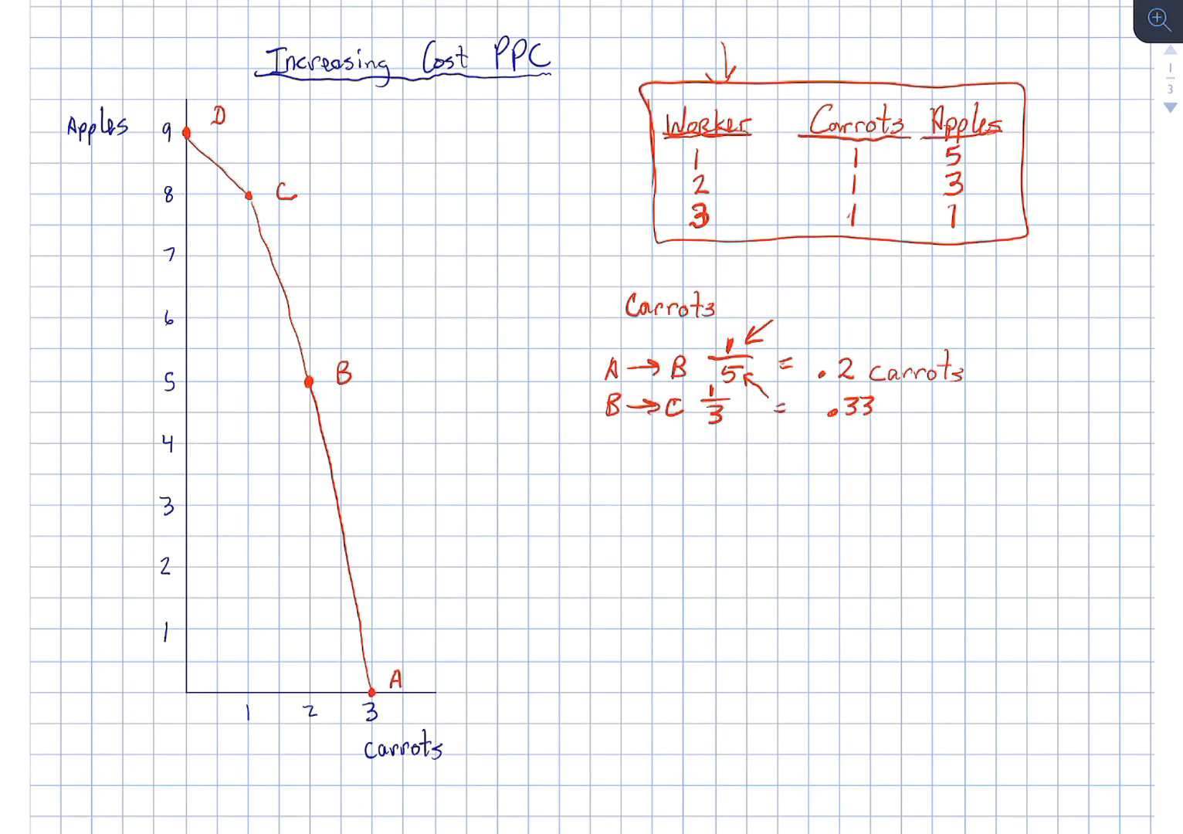
type("carrots")
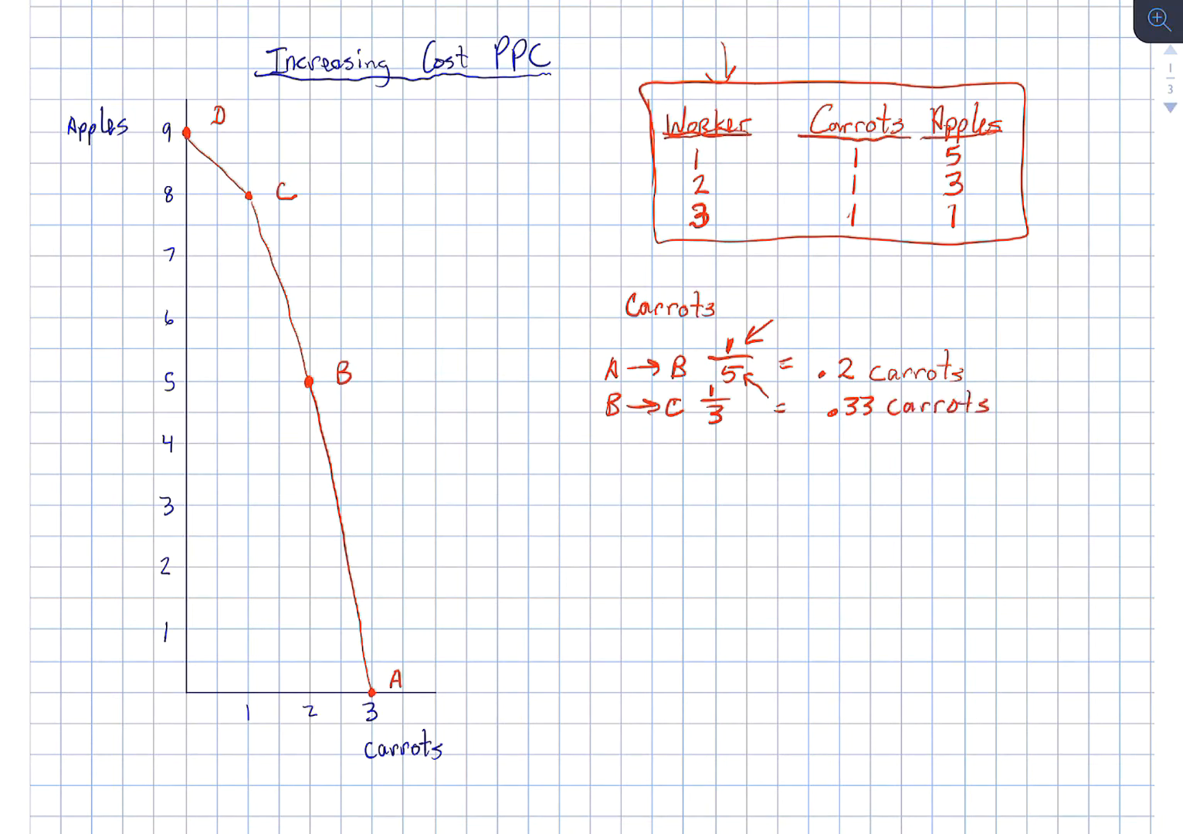
Write C→D 1/1 = 1 carrot as the last carrot calculation.
type("C")
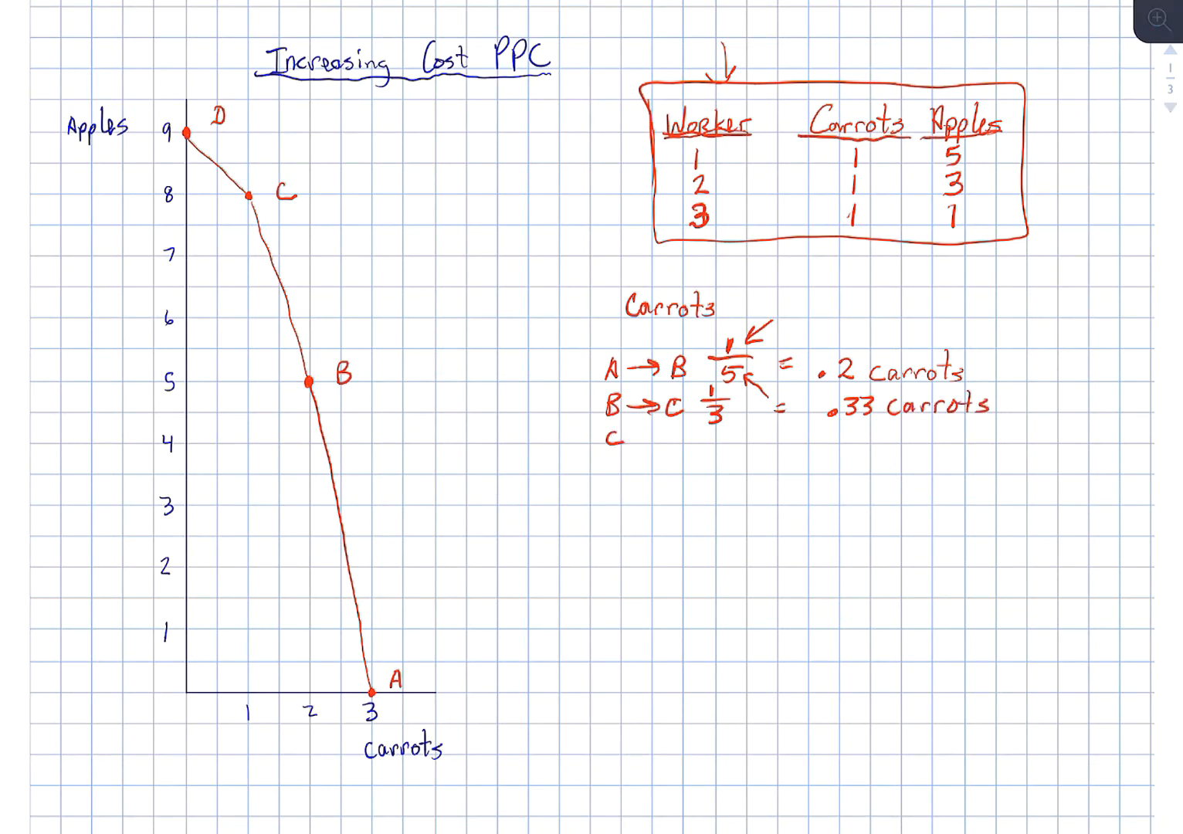
type("→ D")
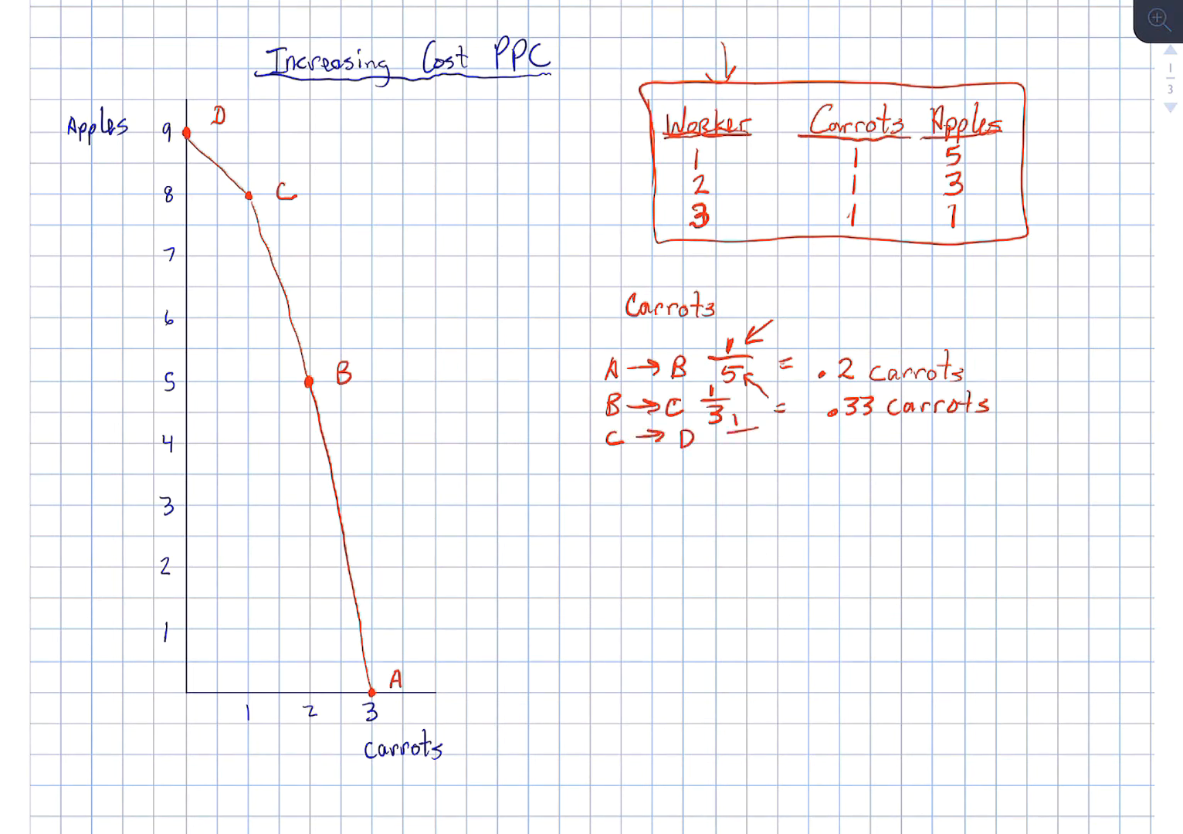
type("1/1 =")
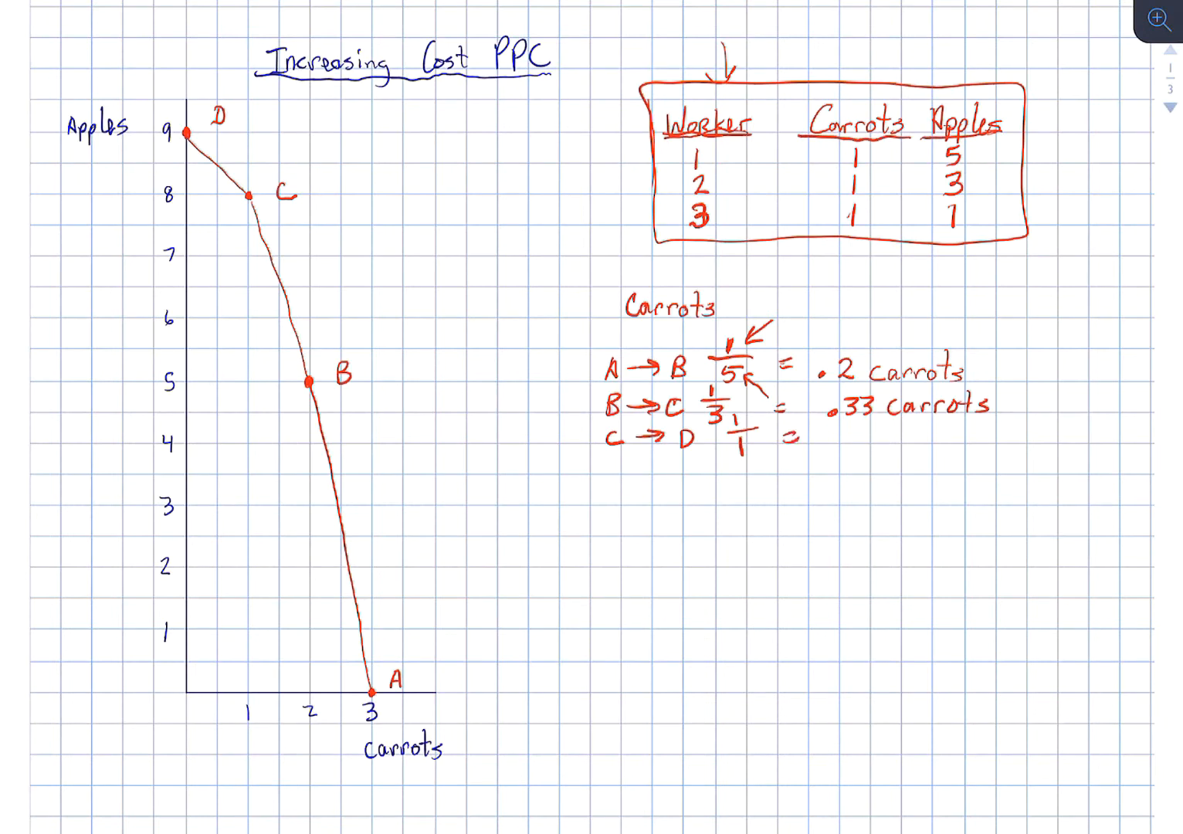
type("1 C")
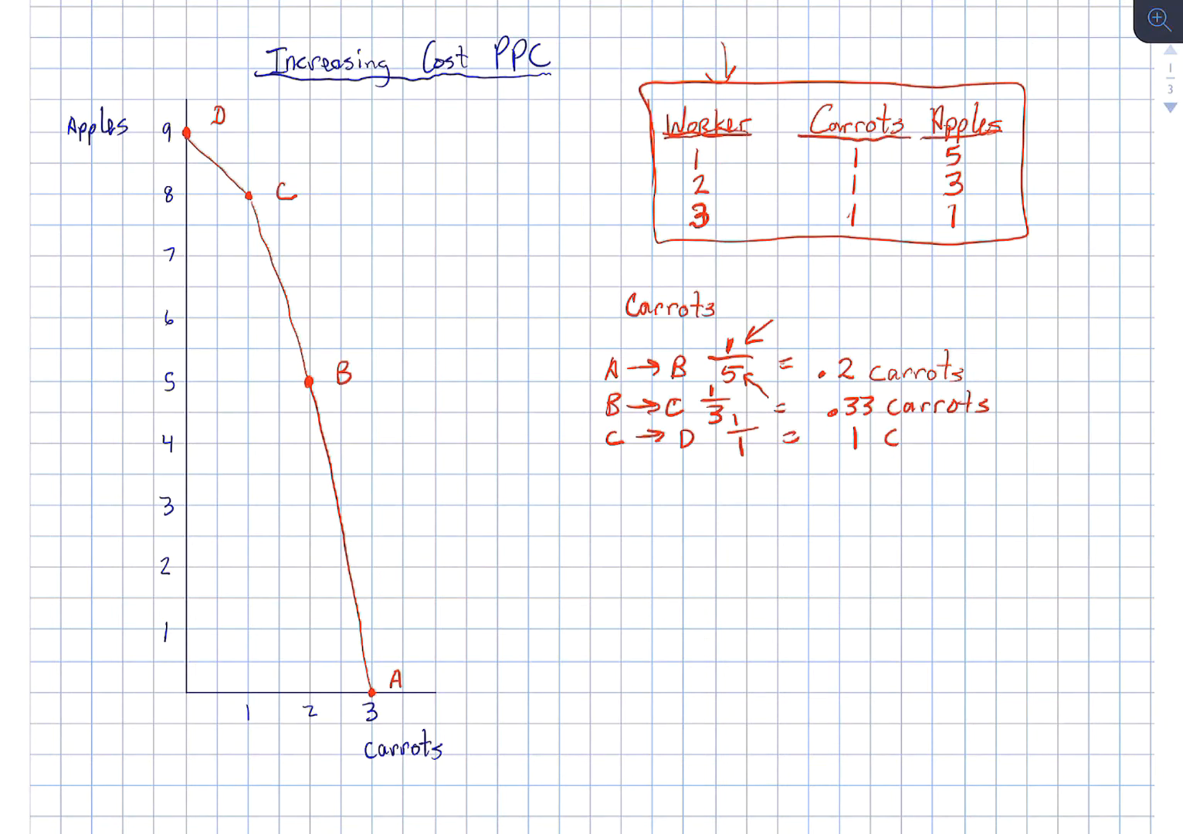
type("arrot.")
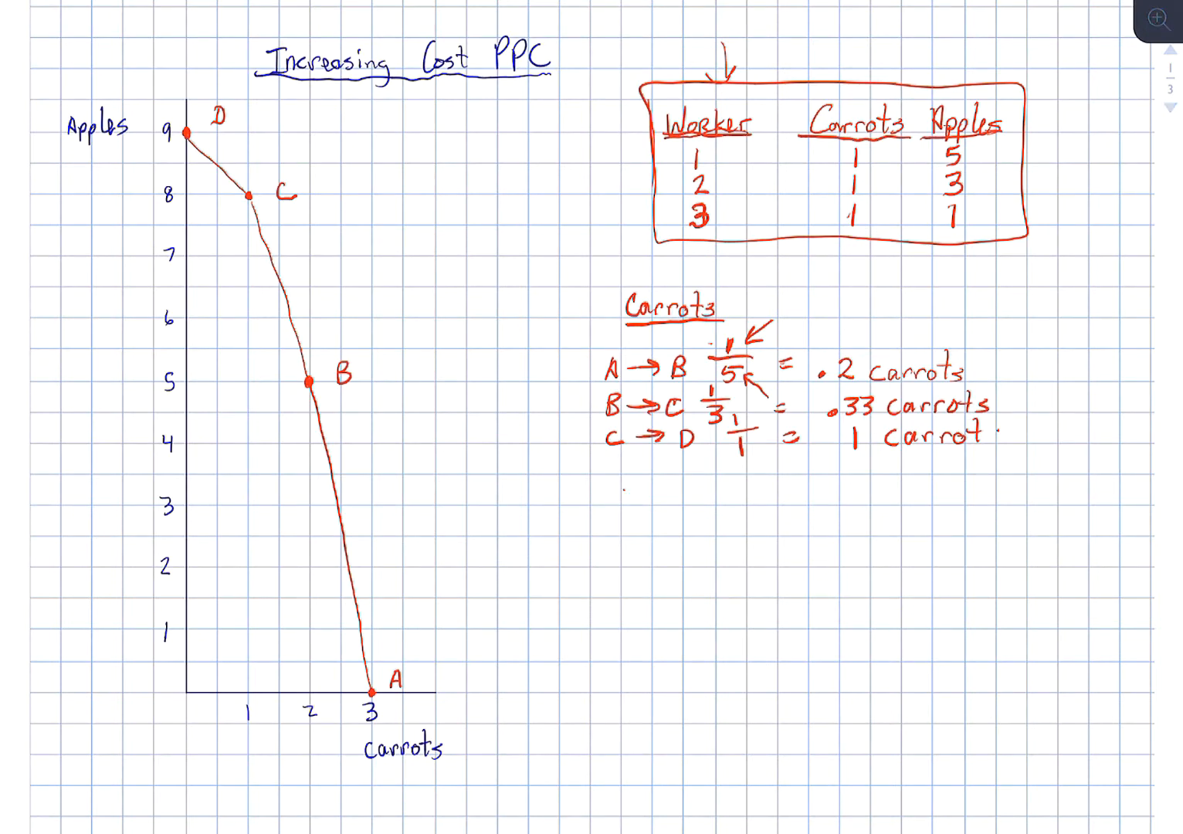
Write the Apples heading and D→C = 1/1 = 1 apple.
type("A)")
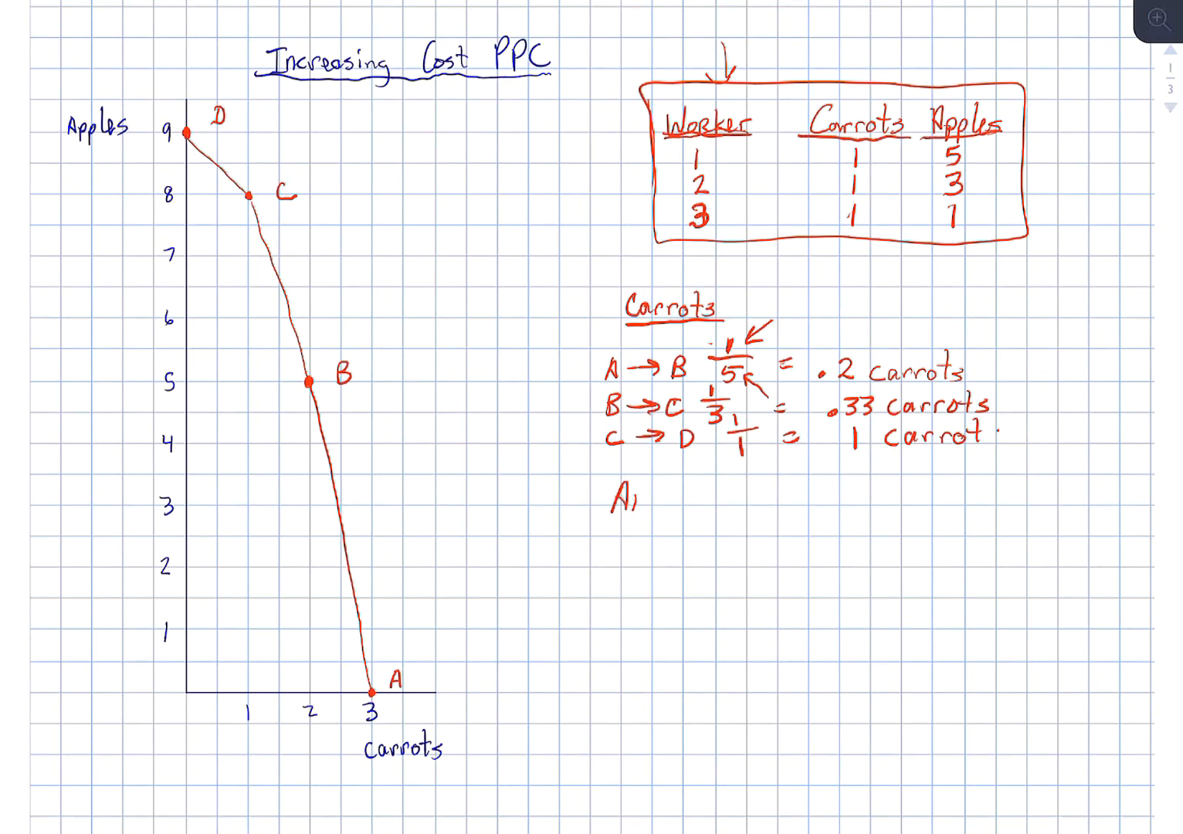
type("Apples")
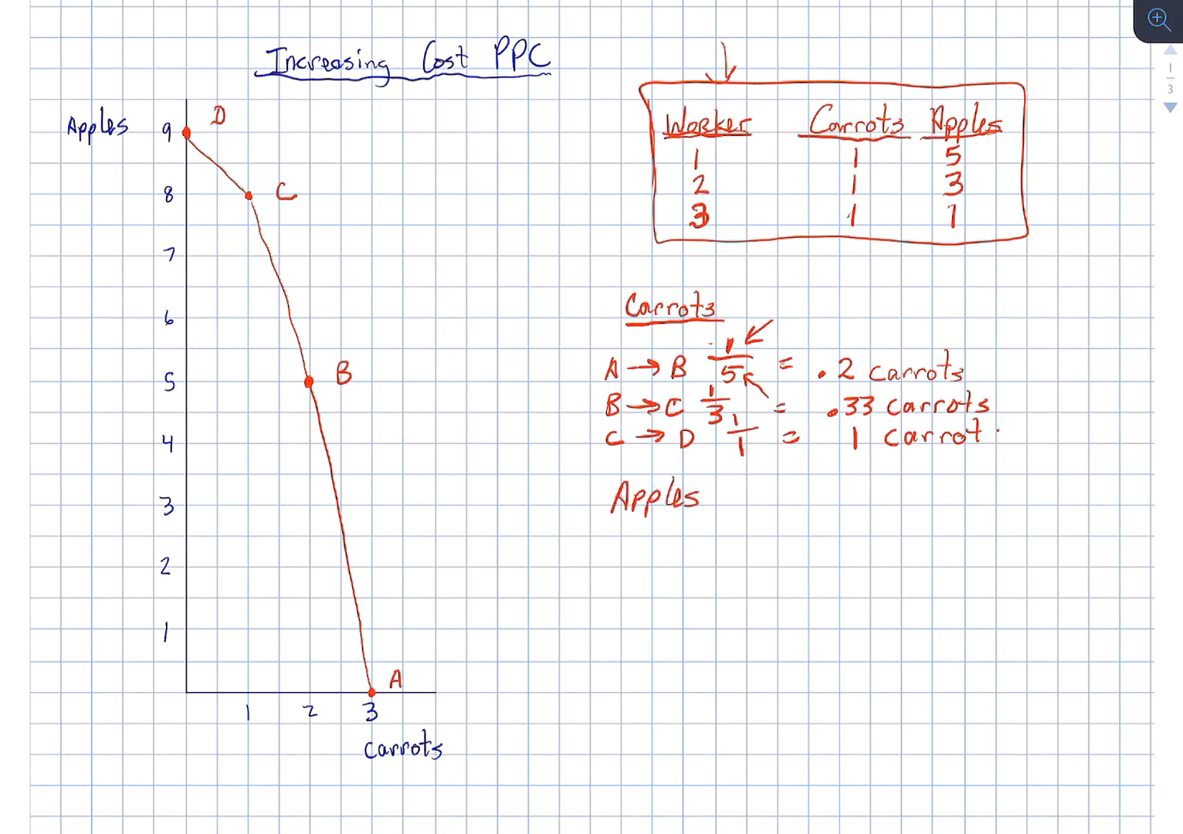
type("D→C")
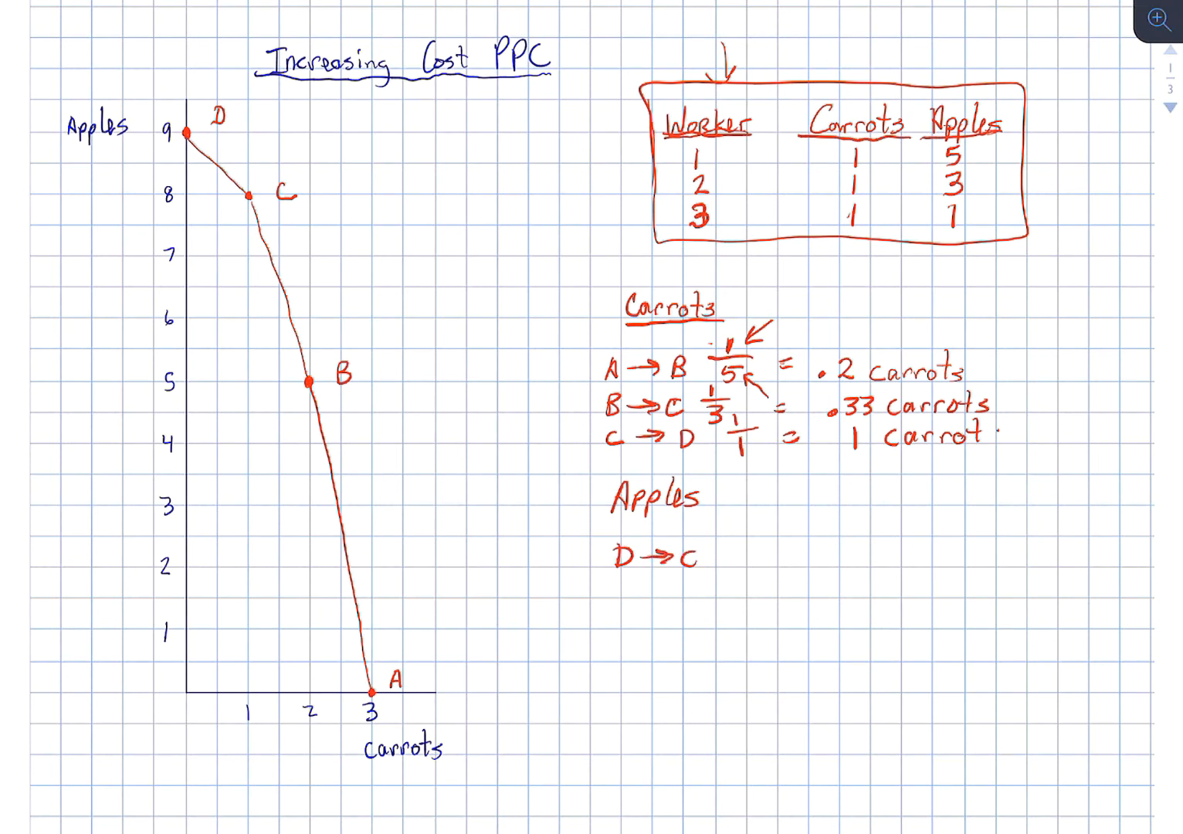
type("= 1/")
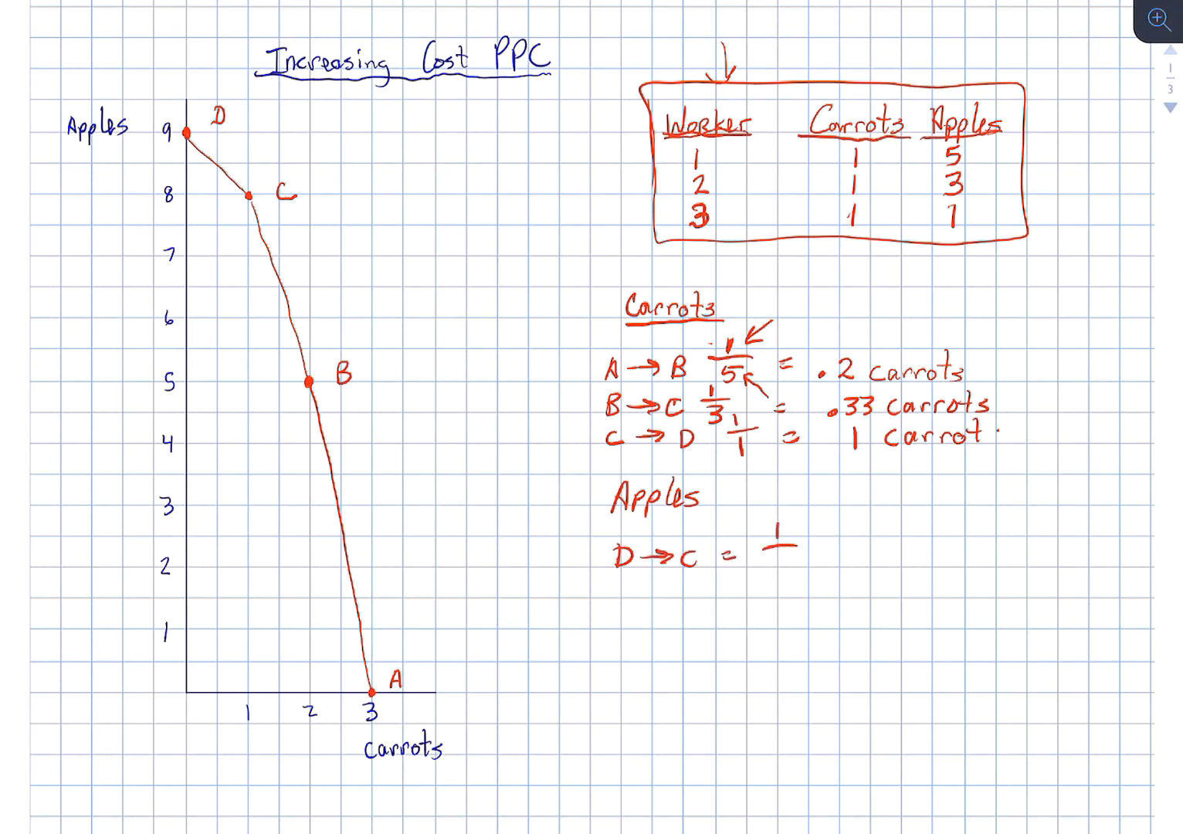
type("=1")
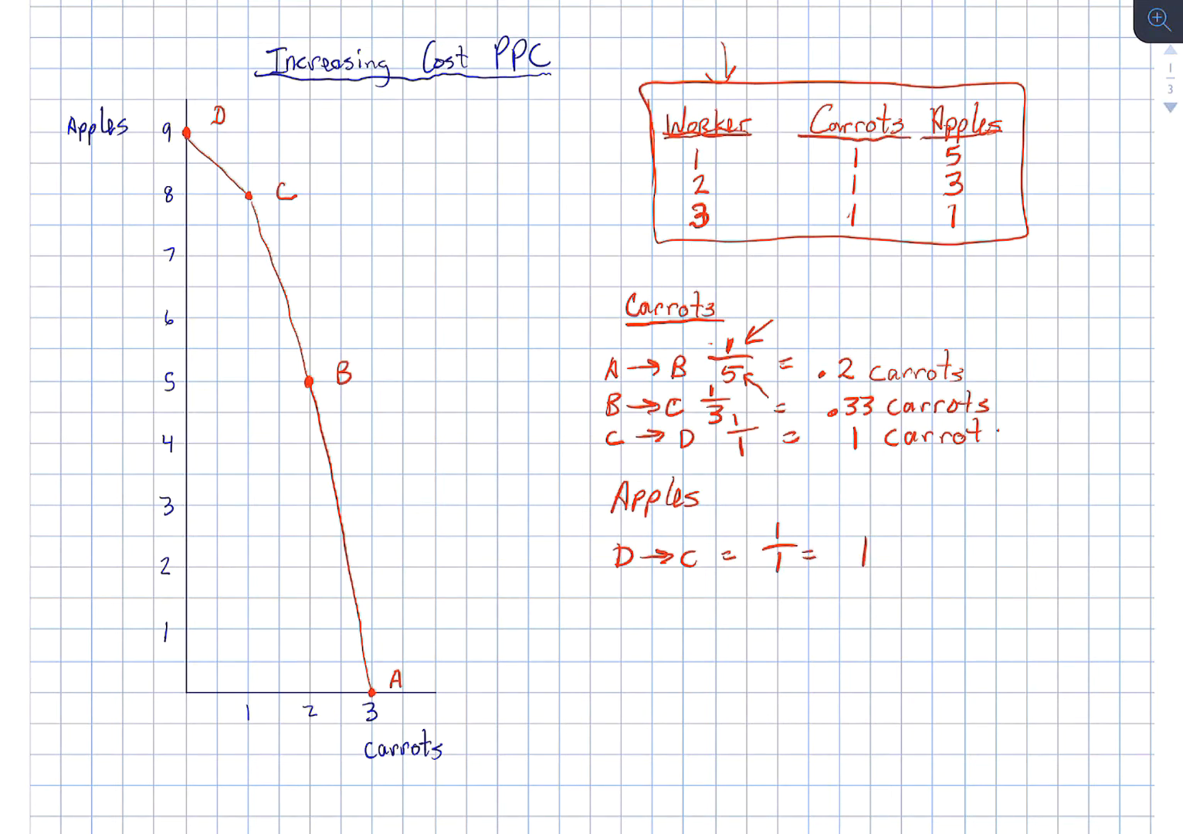
type("ap")
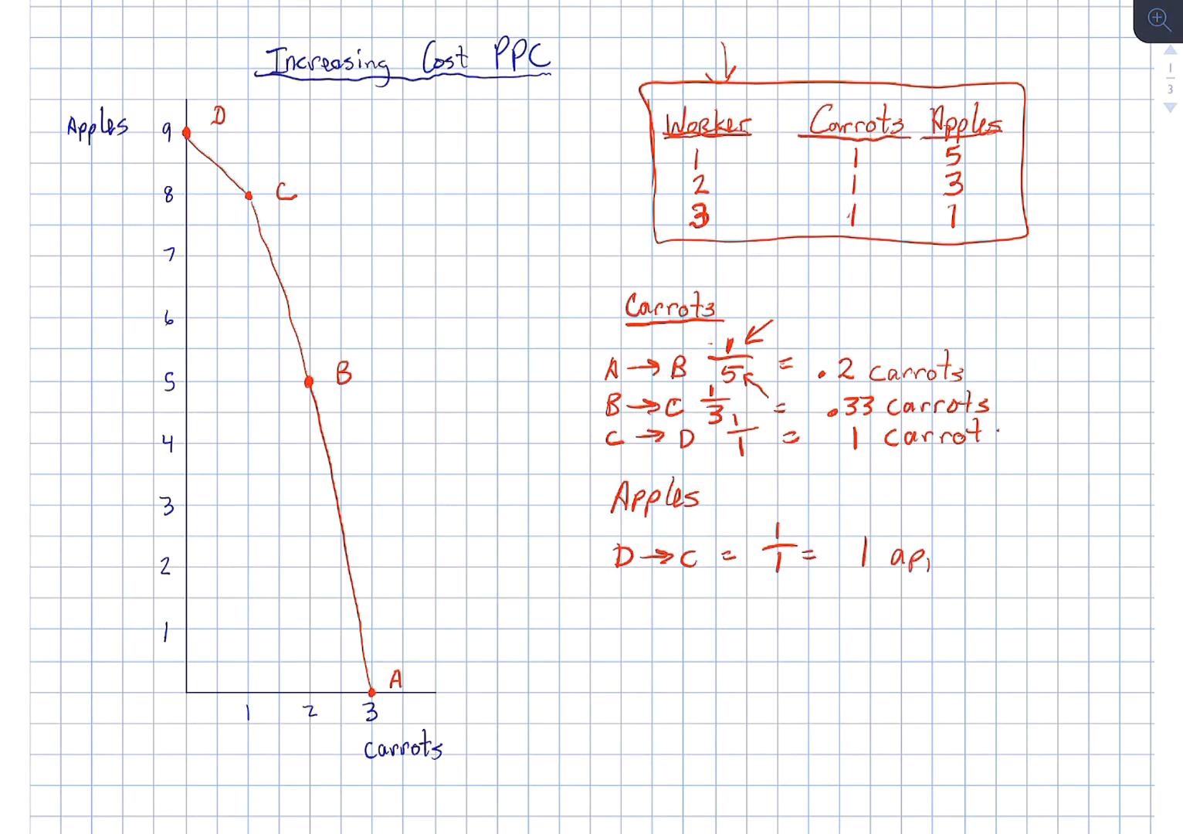
type("le")
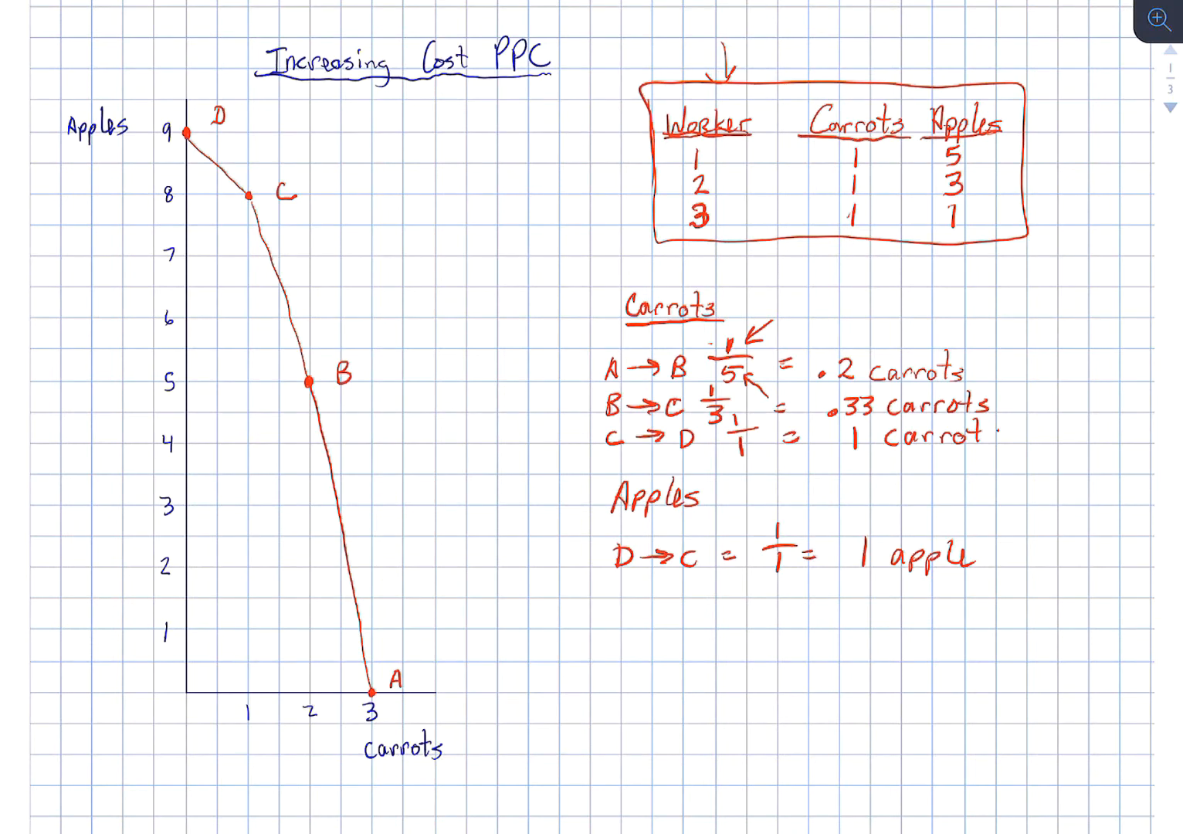
Write C→B 3/1 = 3 apples and B→A 5/1 = 5 apples.
type("C → r")
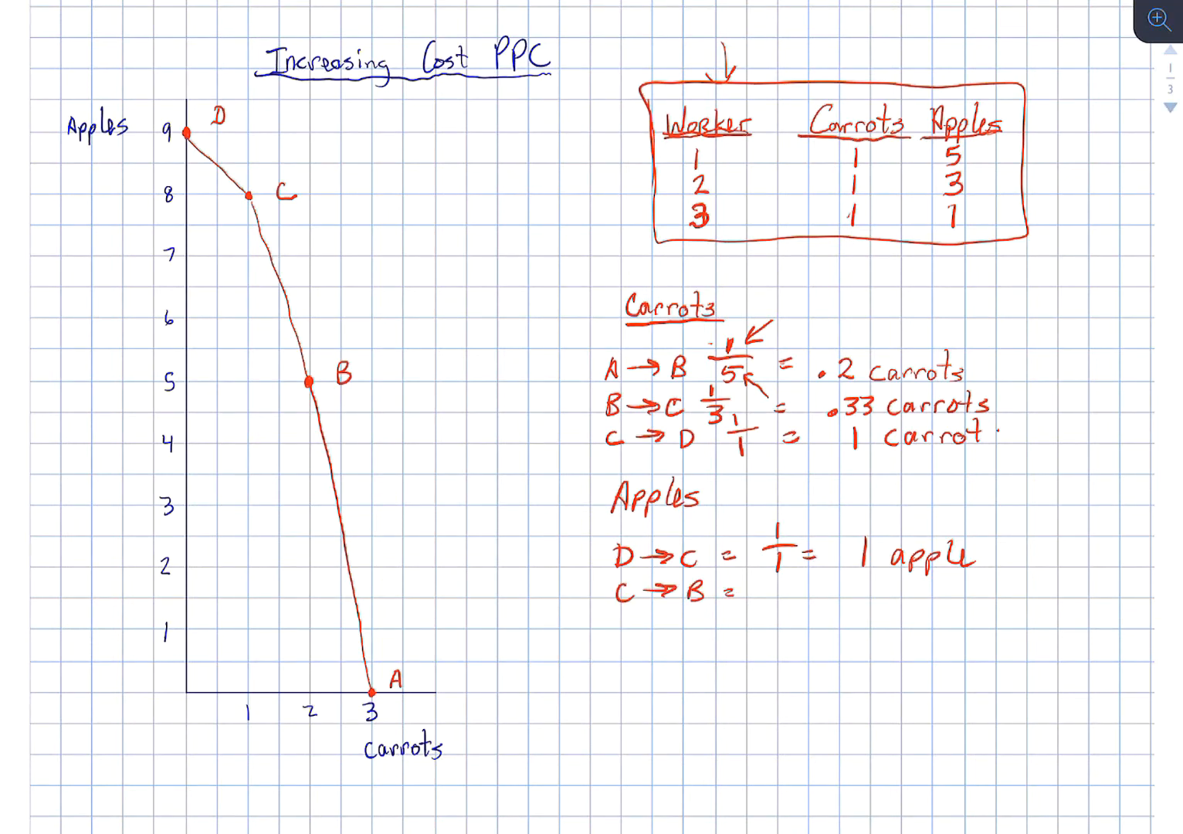
type("3/1 = 3")
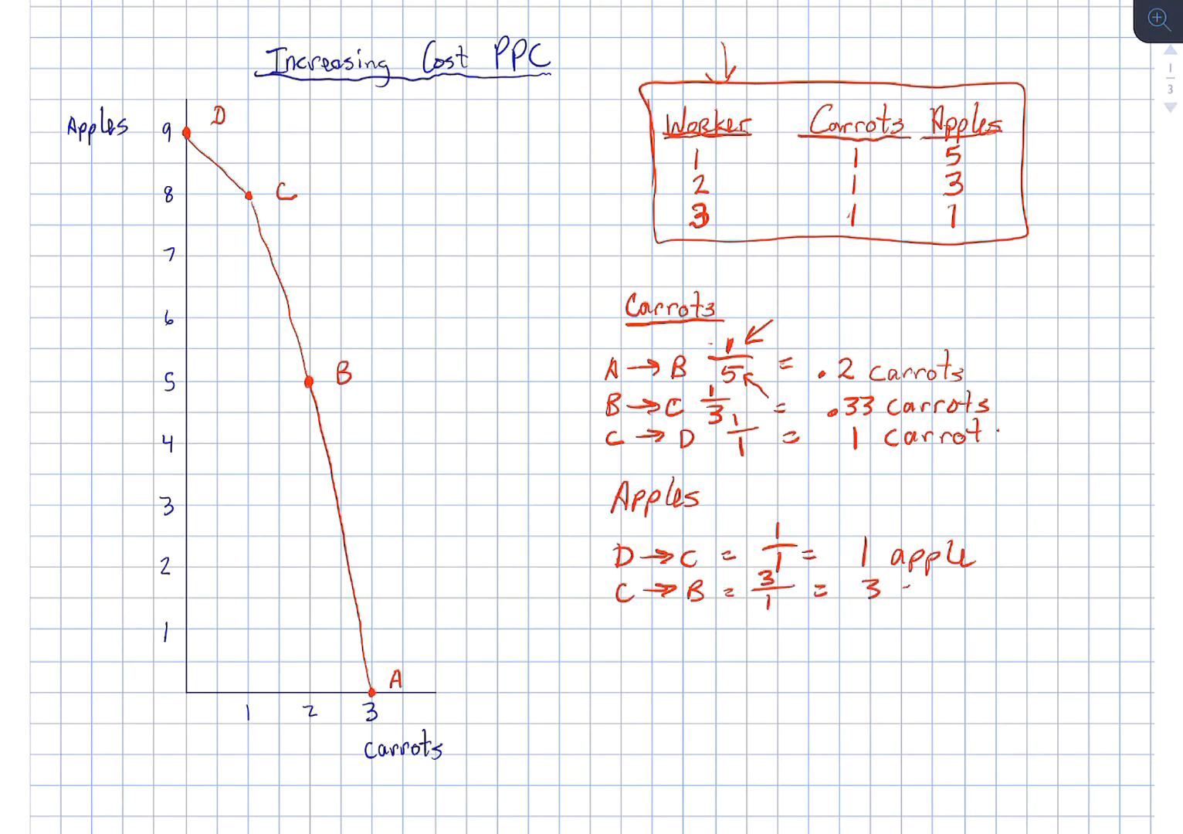
type("apples")
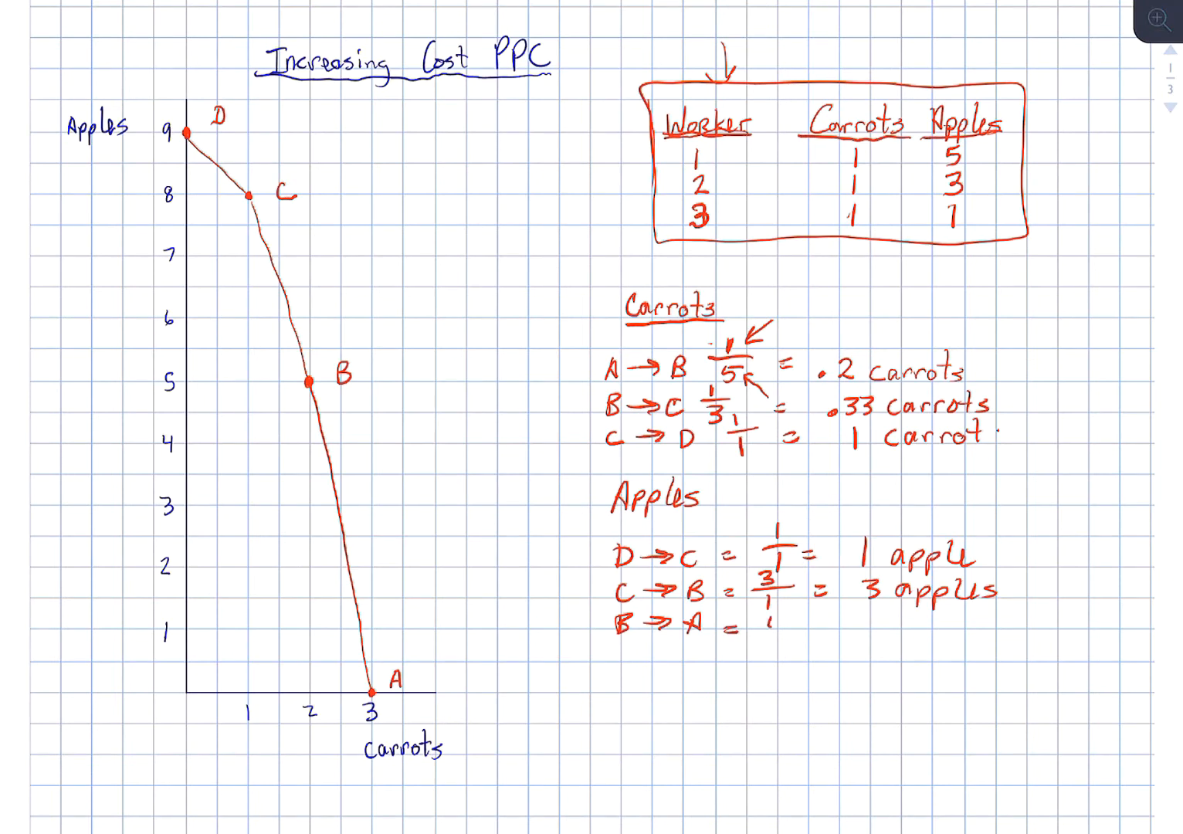
type("5/1 = 5")
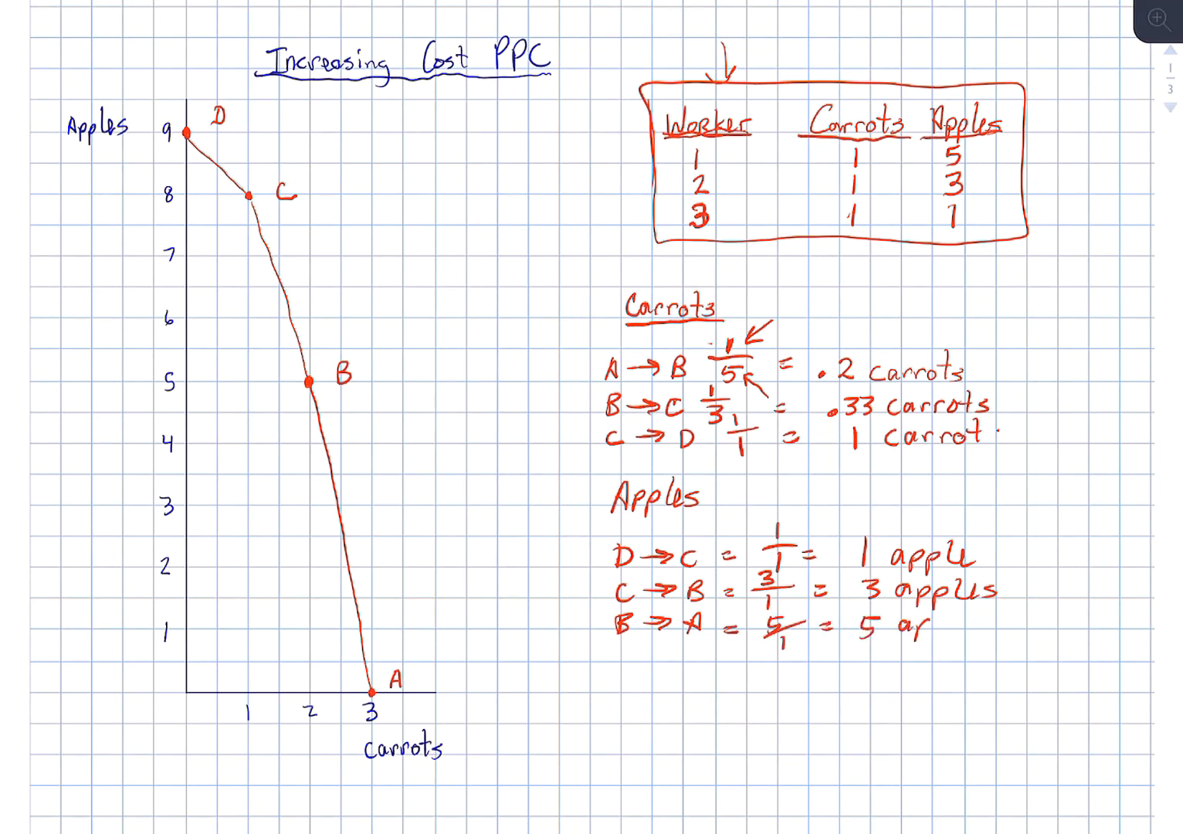
type("apples.")
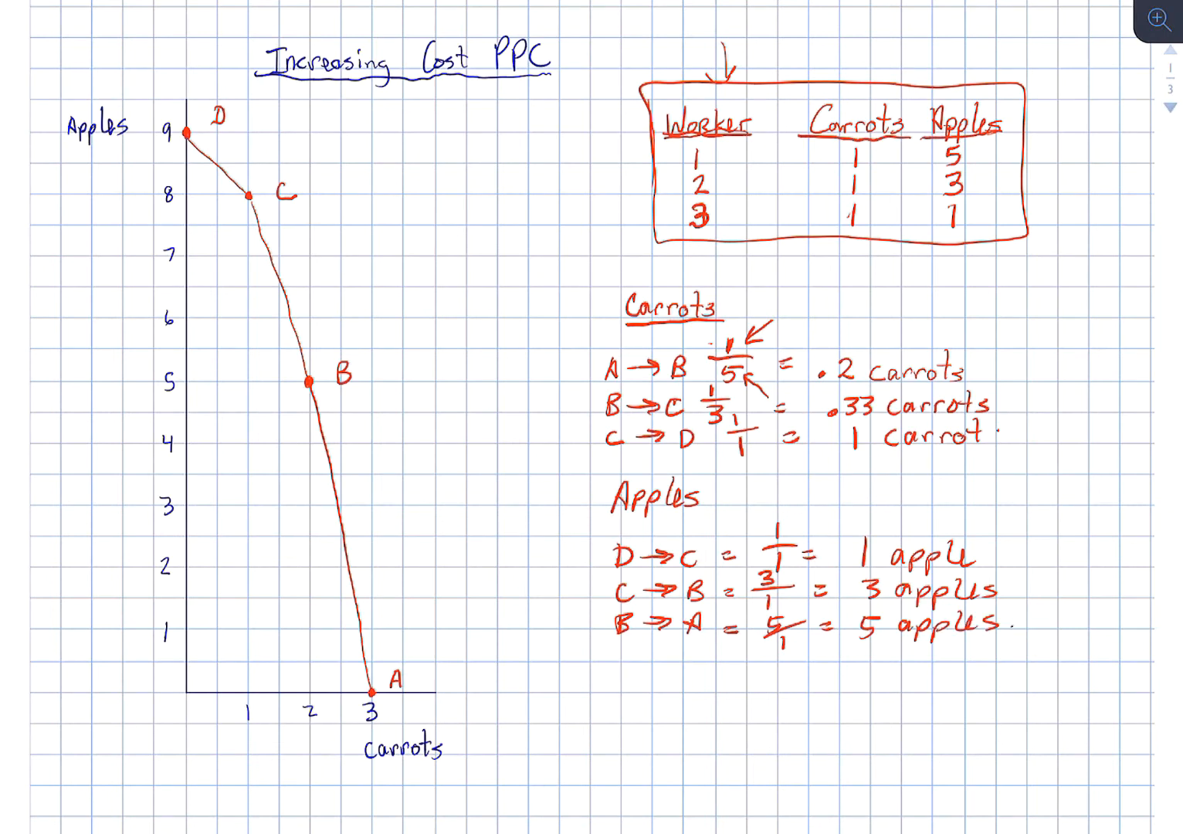